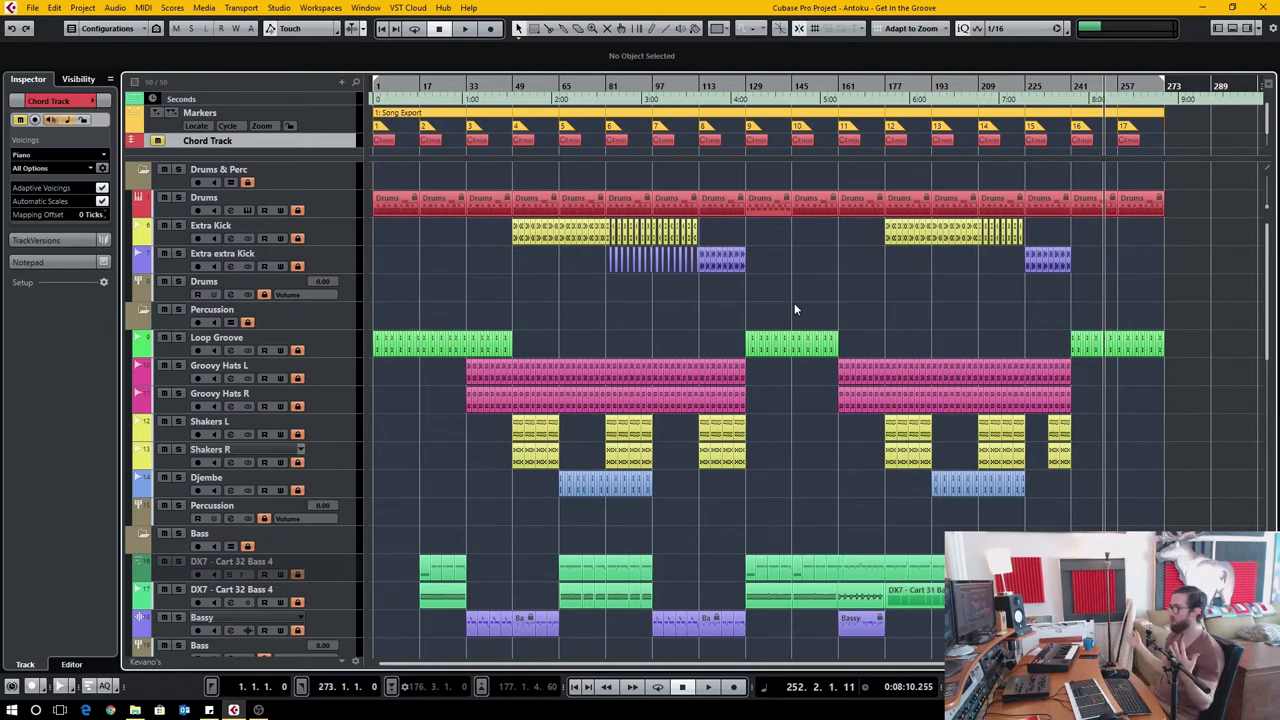
# Open the Drums track's Groove Agent 4 instrument to show its kick sample.
pyautogui.click(204, 197)
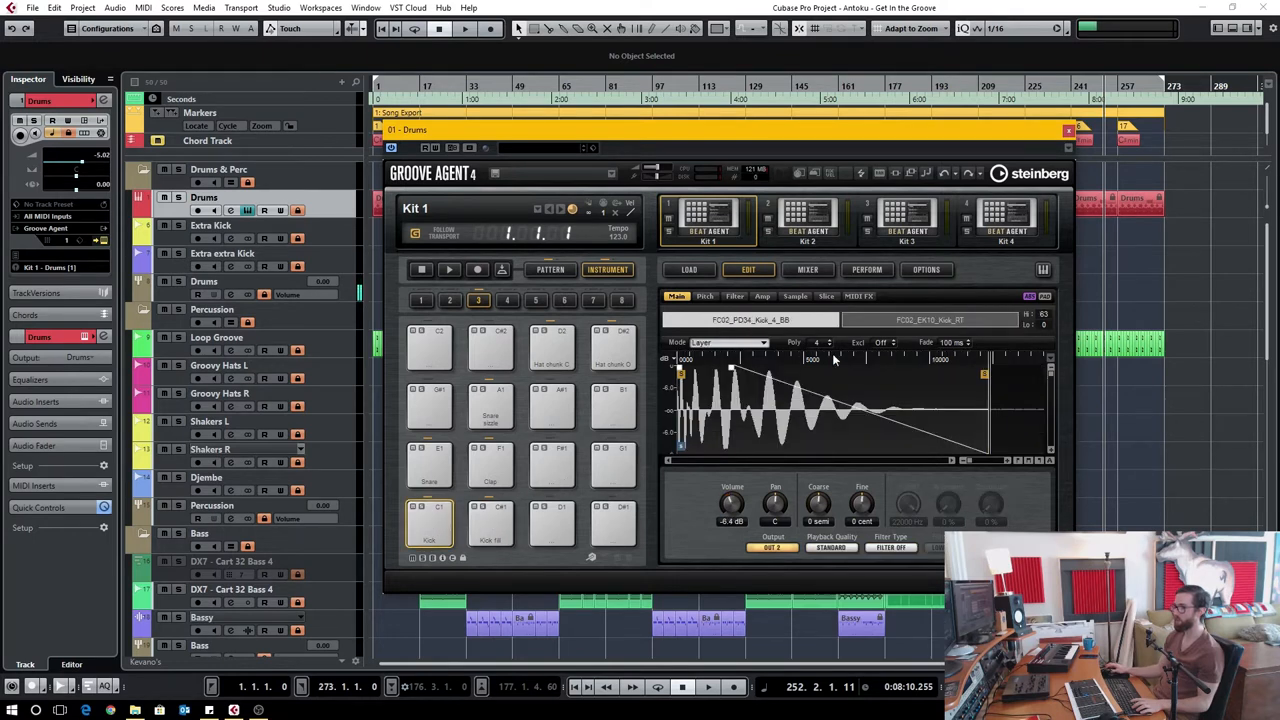
pyautogui.moveTo(800, 338)
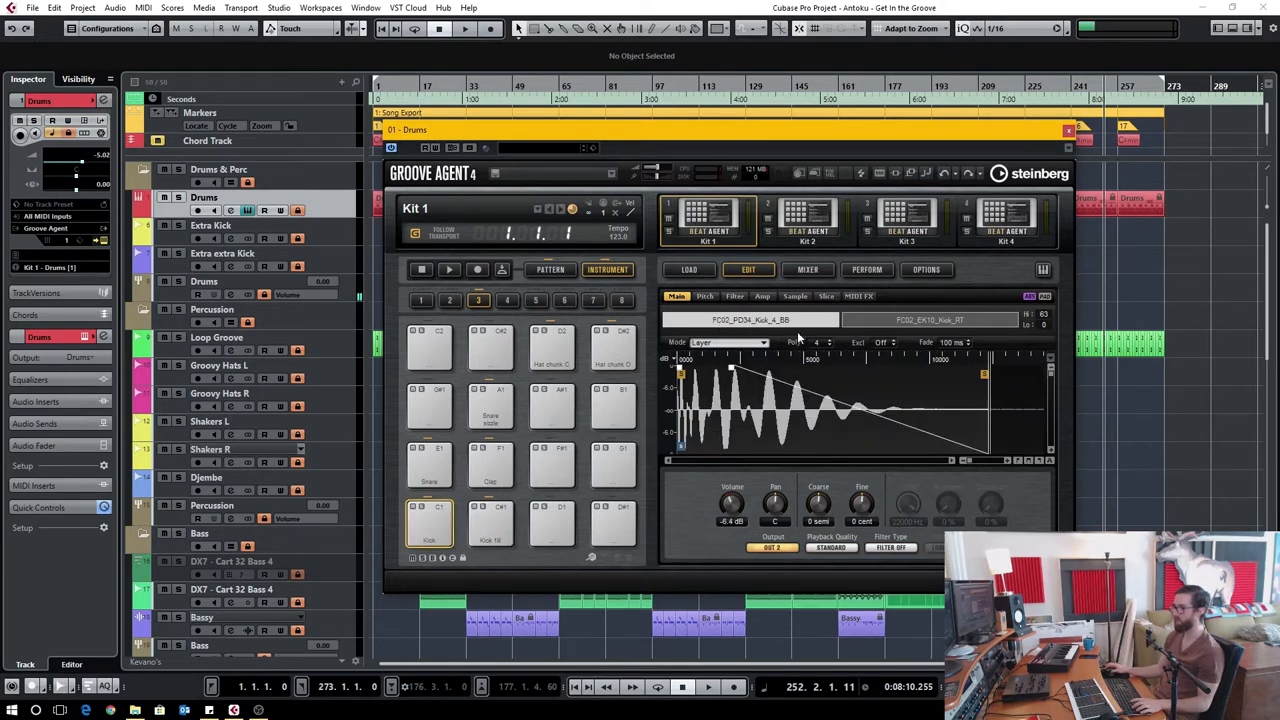
# Audition the snare and clap pads in the Groove Agent kit.
pyautogui.click(428, 465)
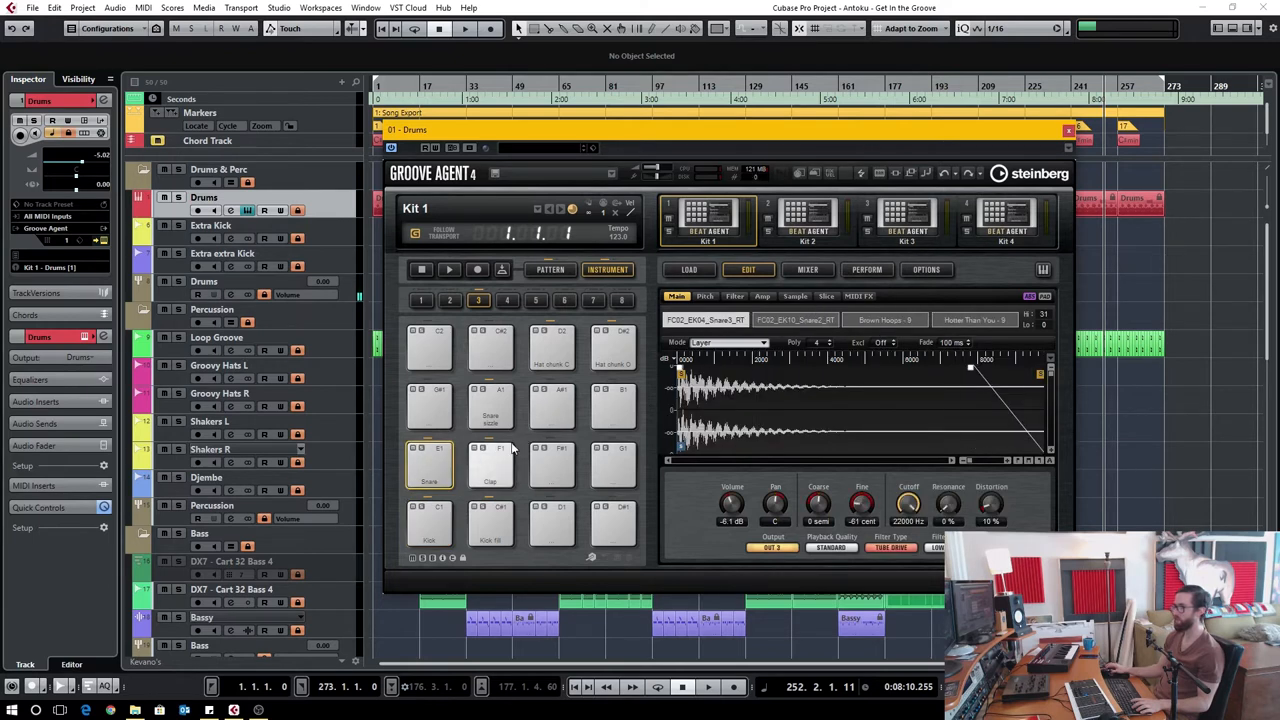
pyautogui.click(490, 465)
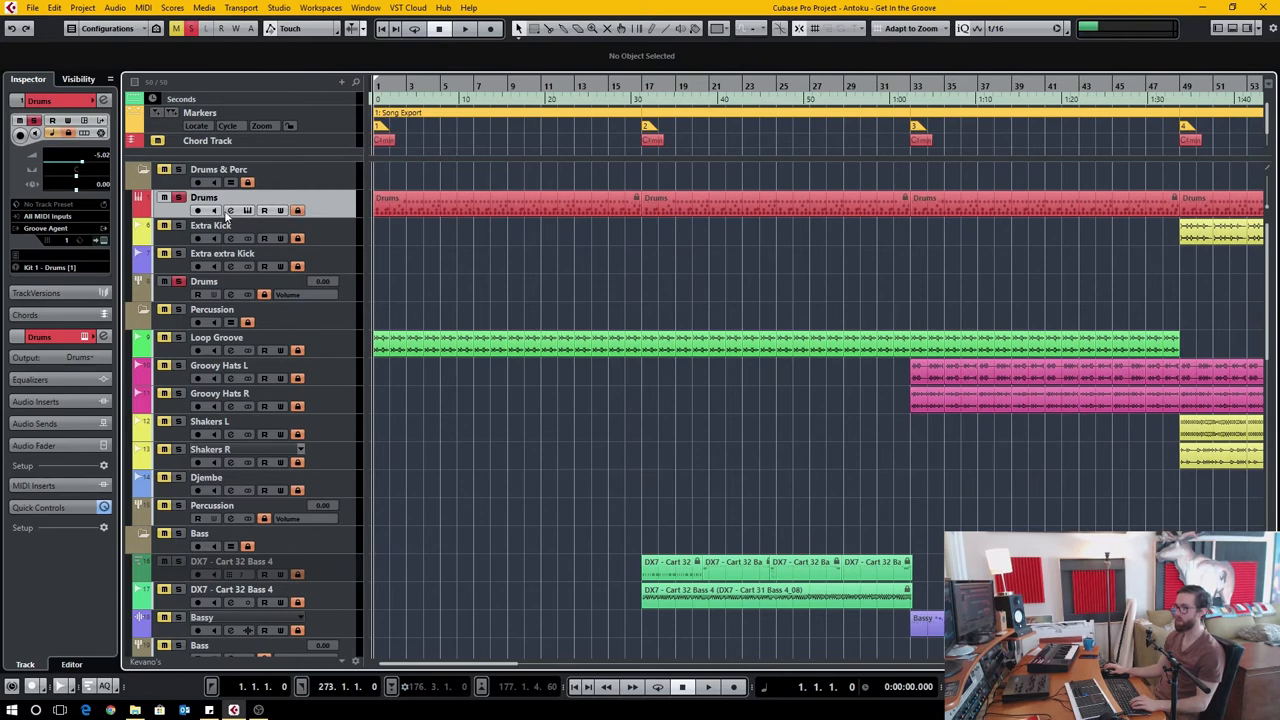
# Select the opening Drums part spanning bars 1 to 17.
pyautogui.click(500, 205)
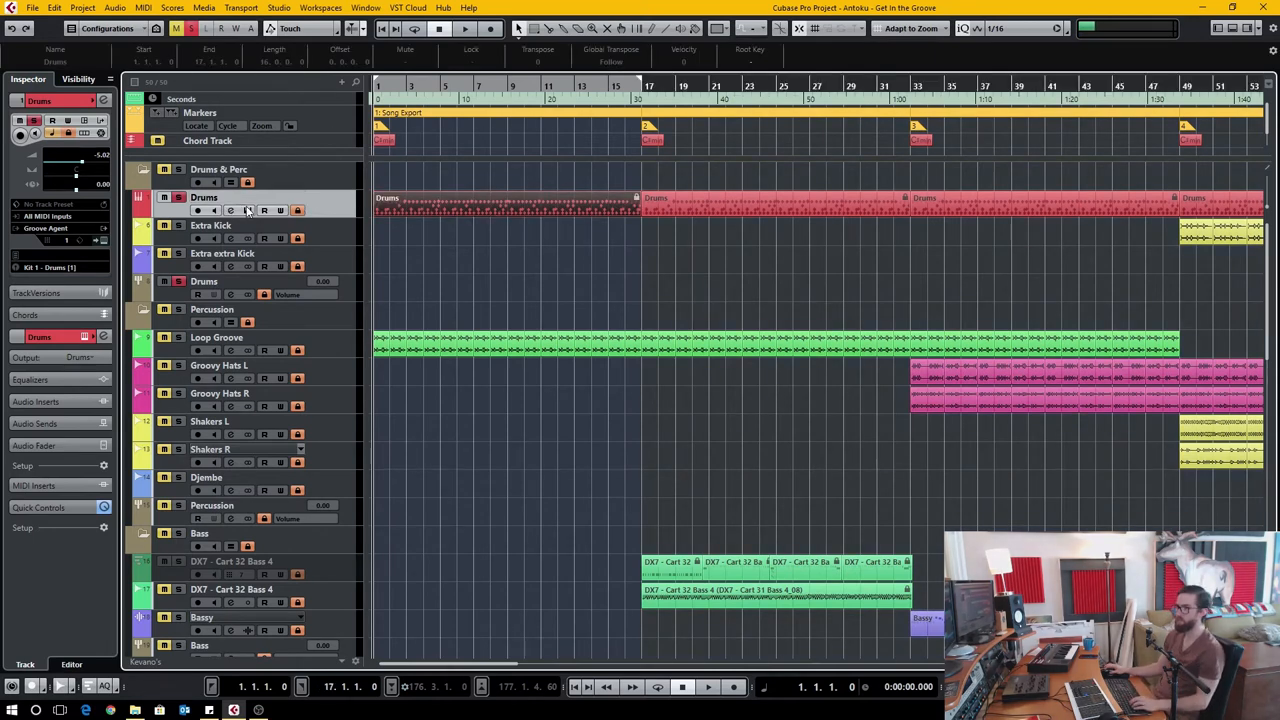
pyautogui.moveTo(247, 211)
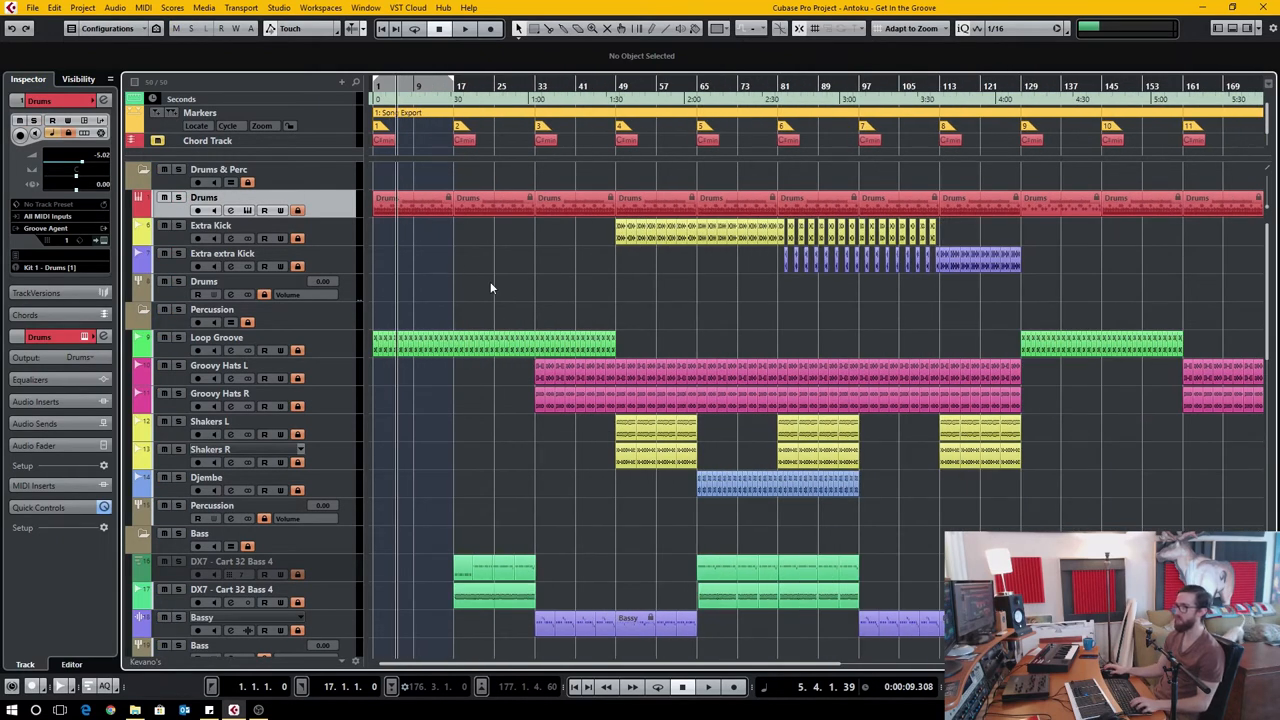
pyautogui.moveTo(460, 261)
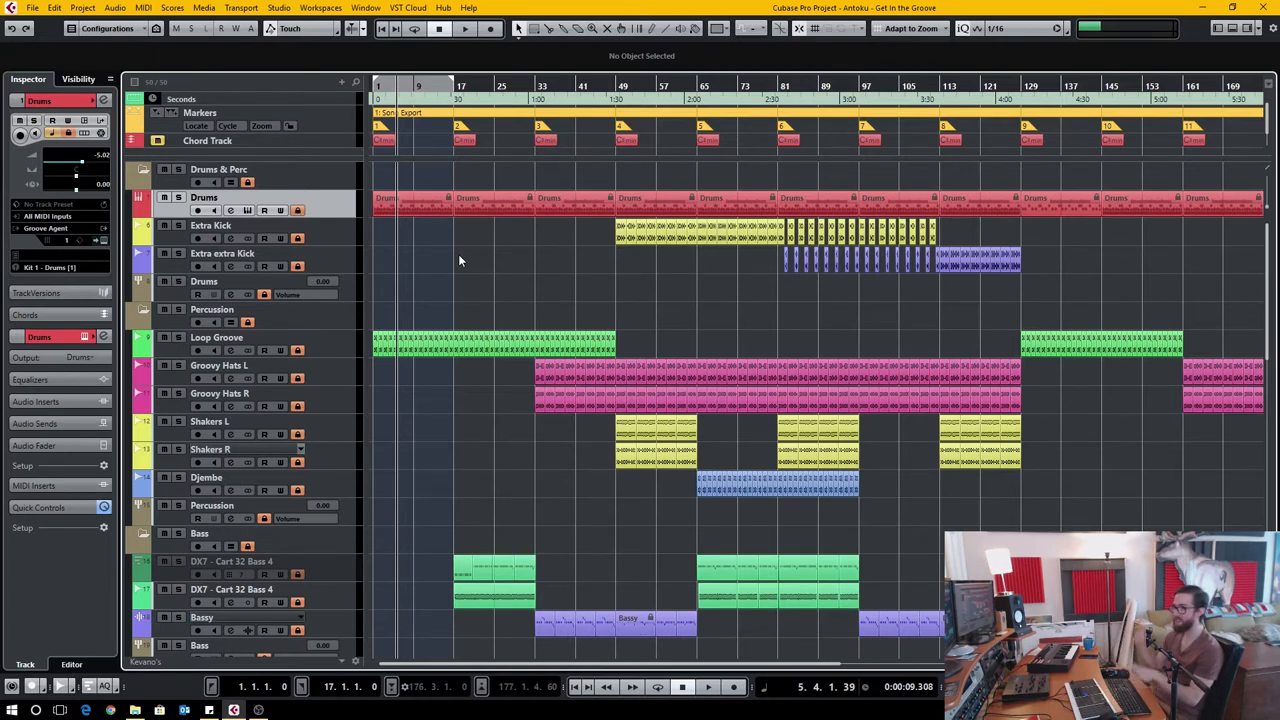
pyautogui.moveTo(750, 323)
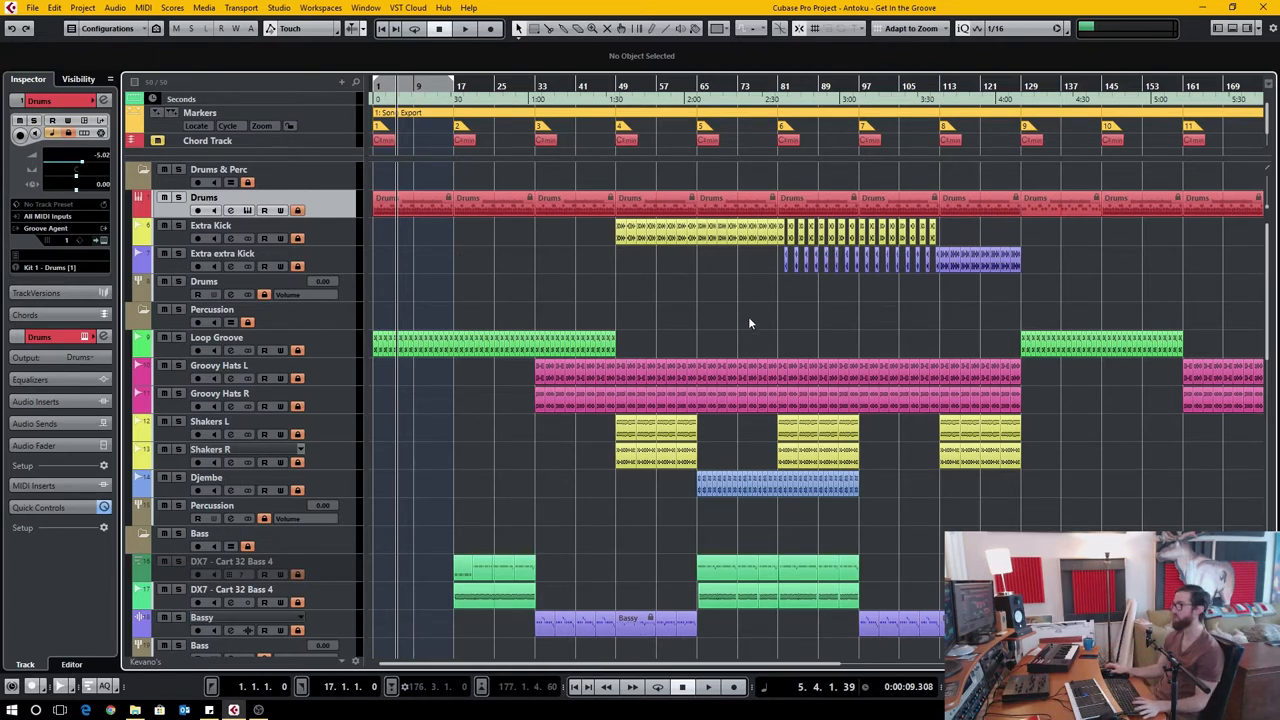
pyautogui.moveTo(873, 344)
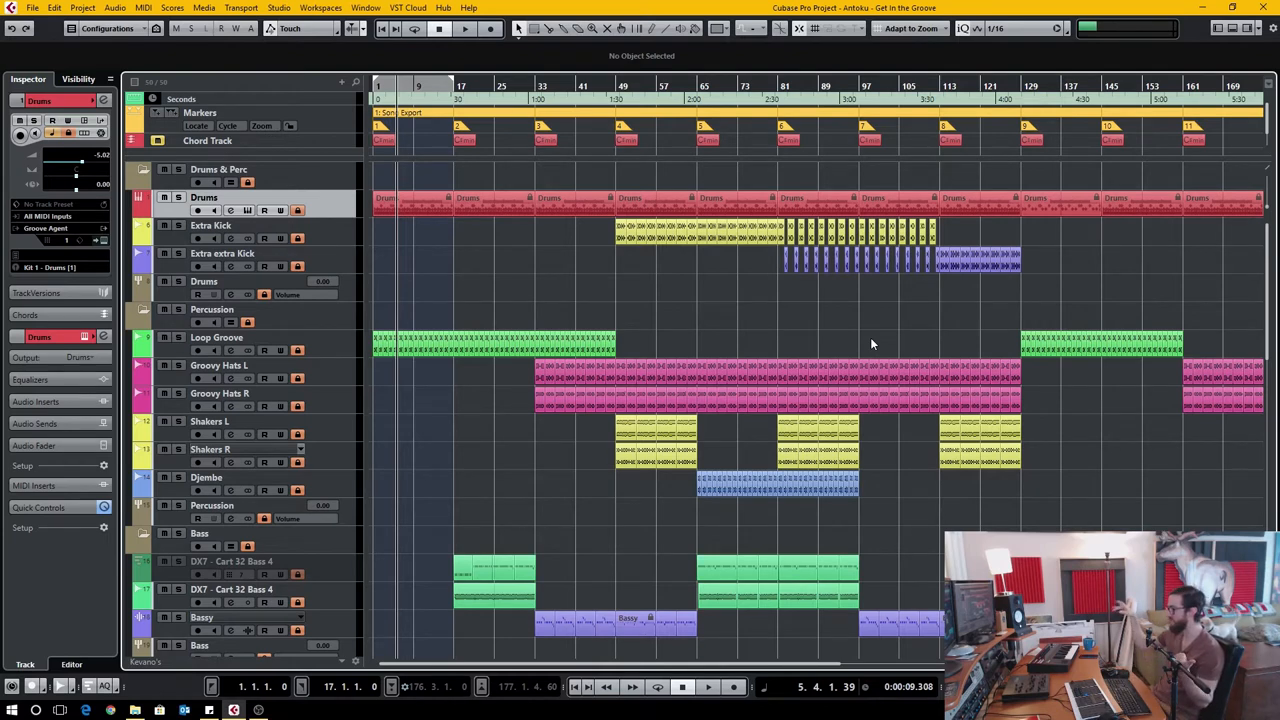
pyautogui.scroll(-3)
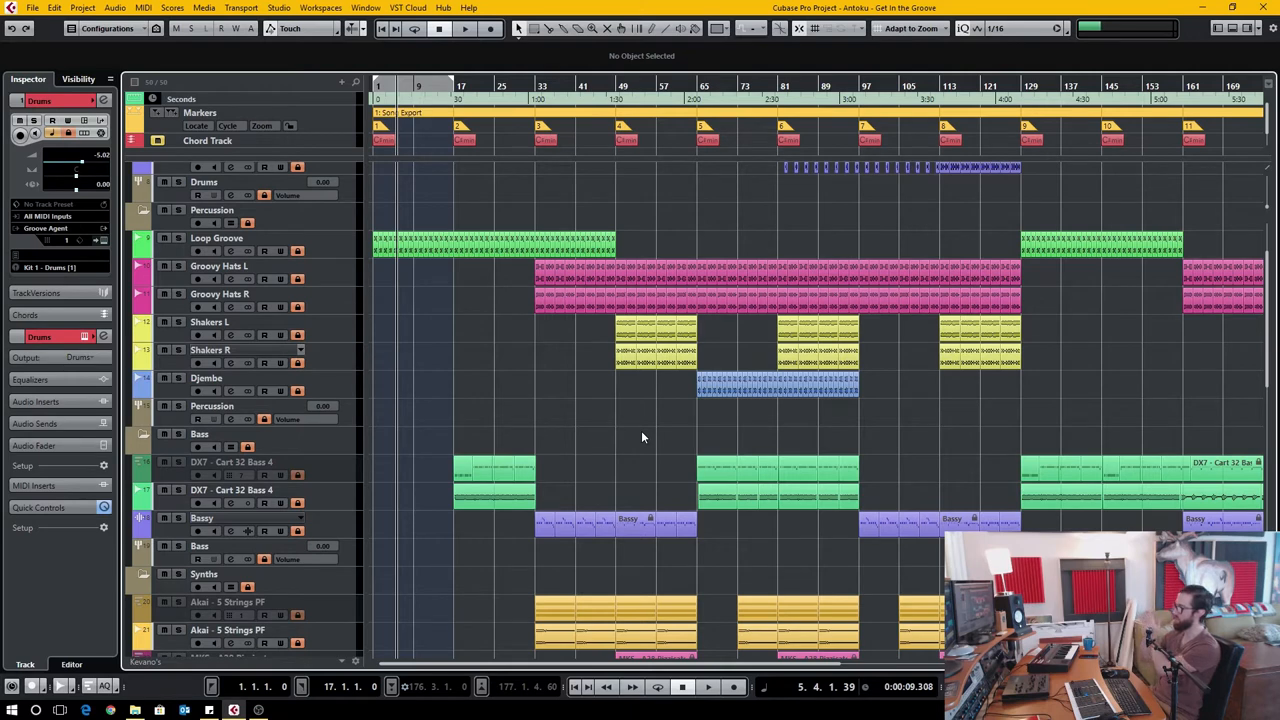
pyautogui.moveTo(613, 207)
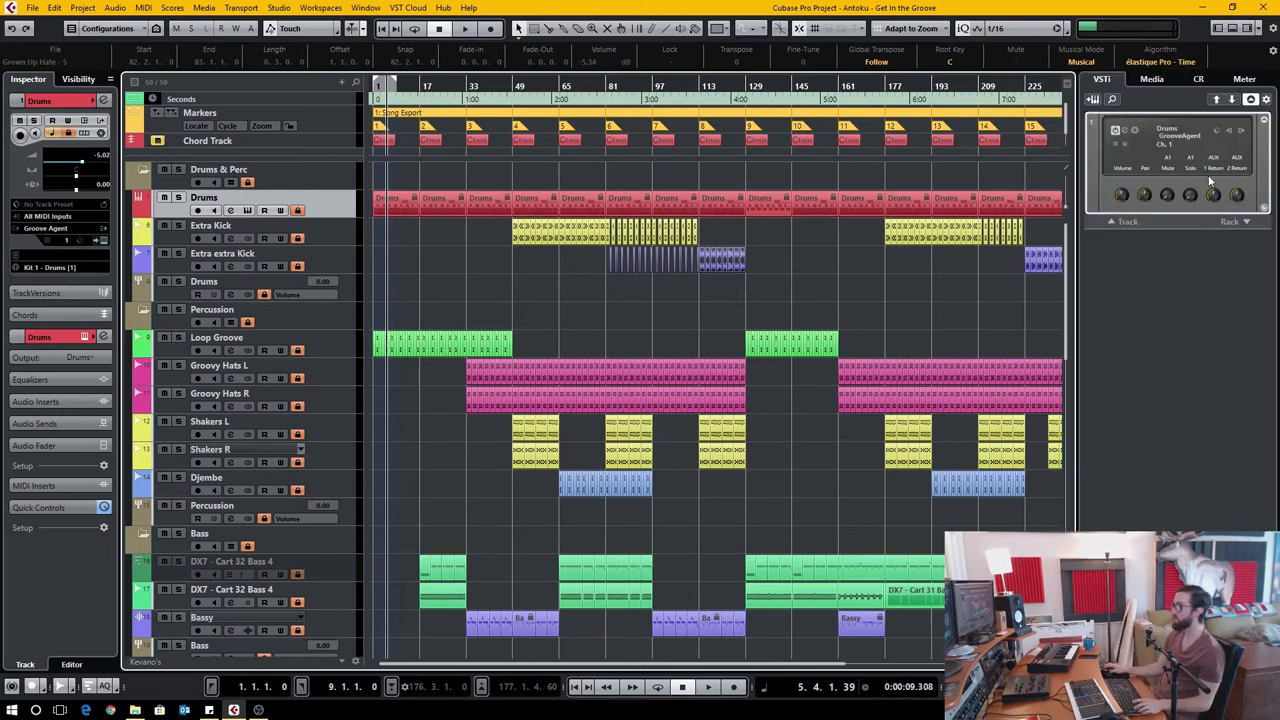
# Show the File Browser in the Media panel and scroll down the track list.
pyautogui.click(1151, 79)
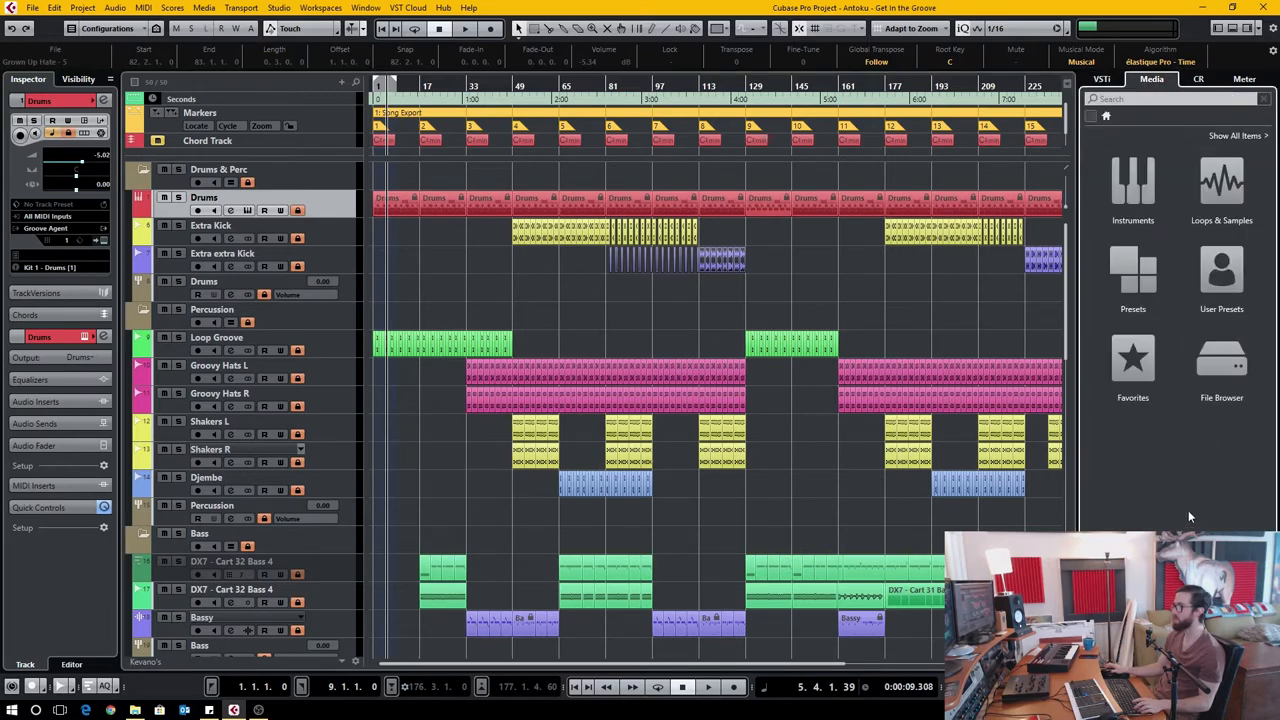
pyautogui.click(1221, 365)
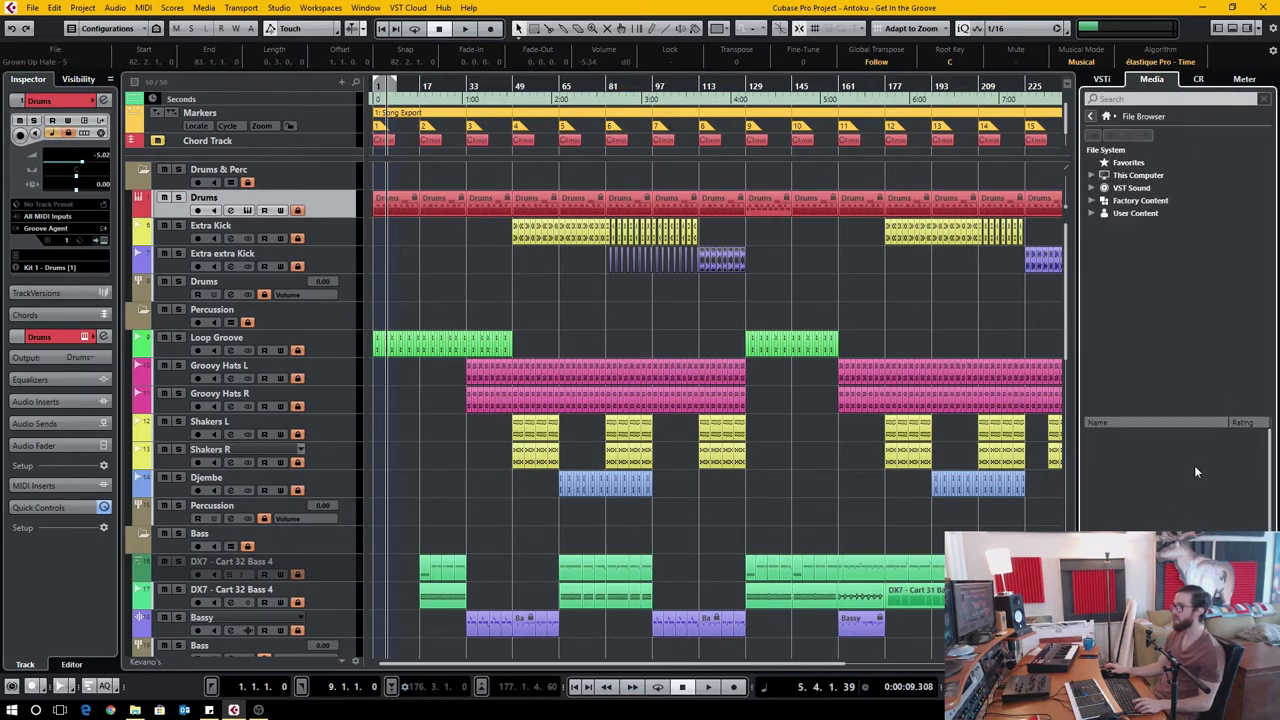
pyautogui.moveTo(828, 290)
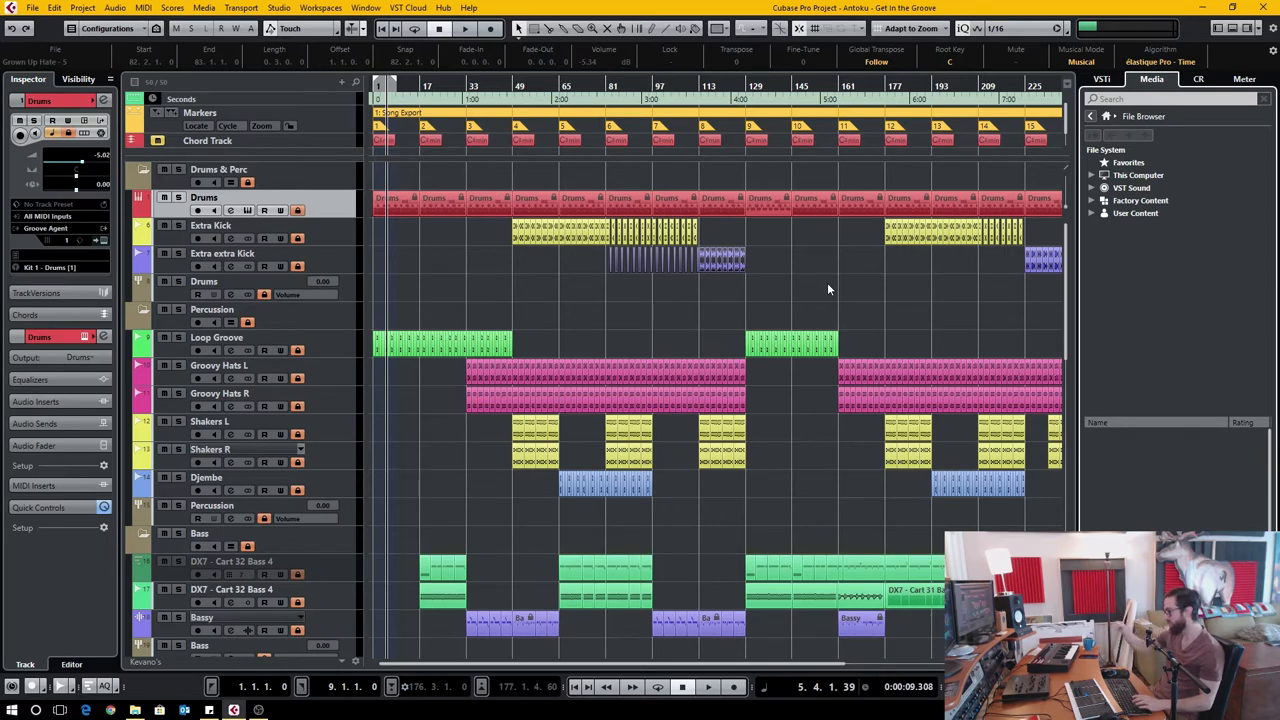
pyautogui.moveTo(1144, 330)
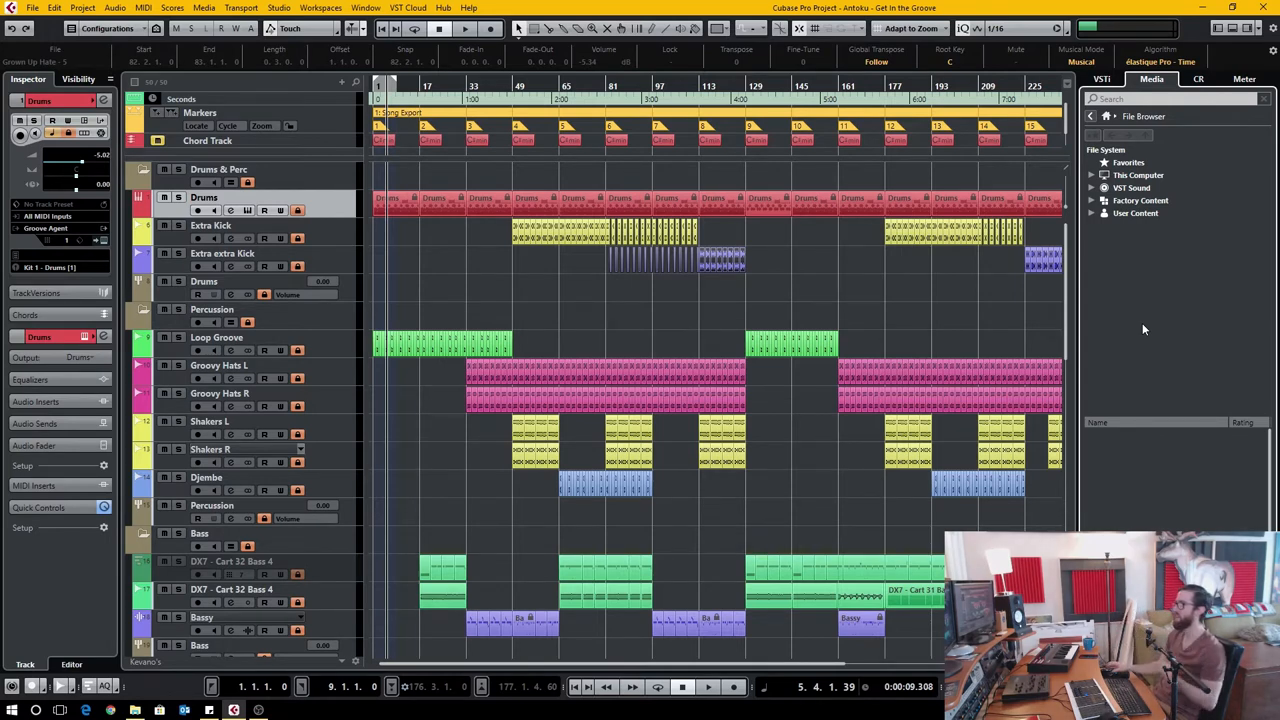
pyautogui.moveTo(603, 245)
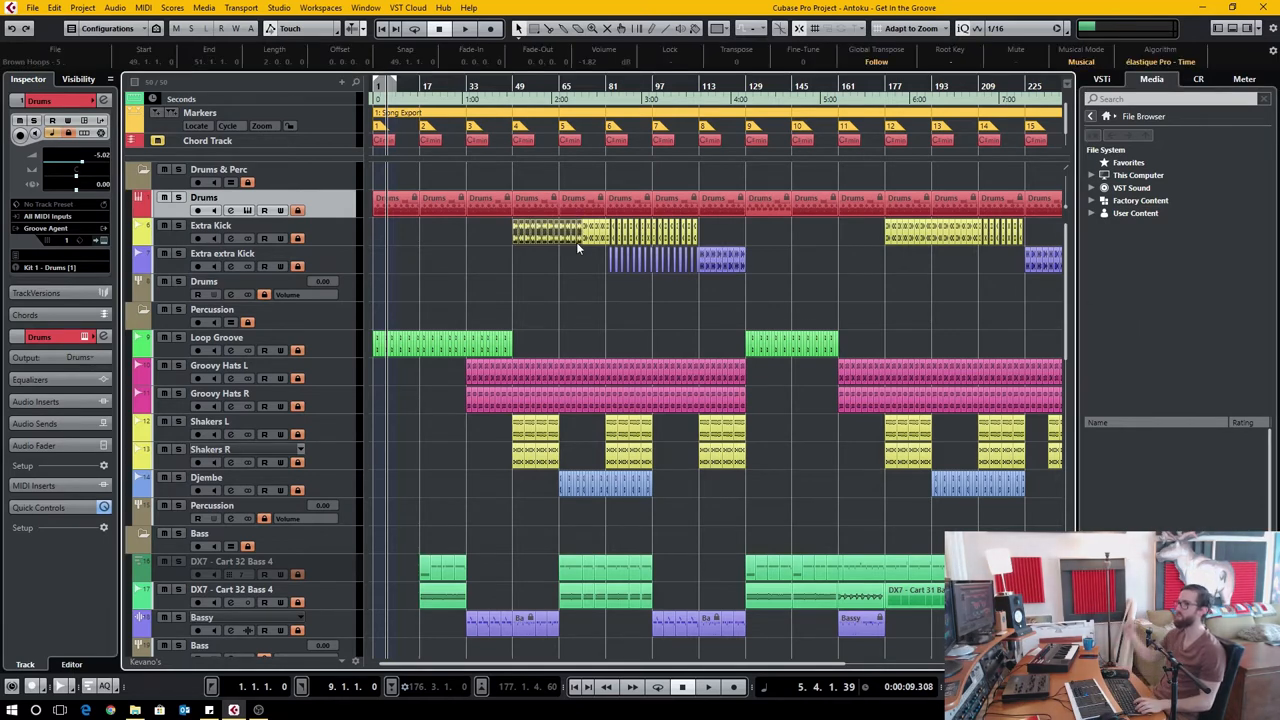
pyautogui.scroll(-3)
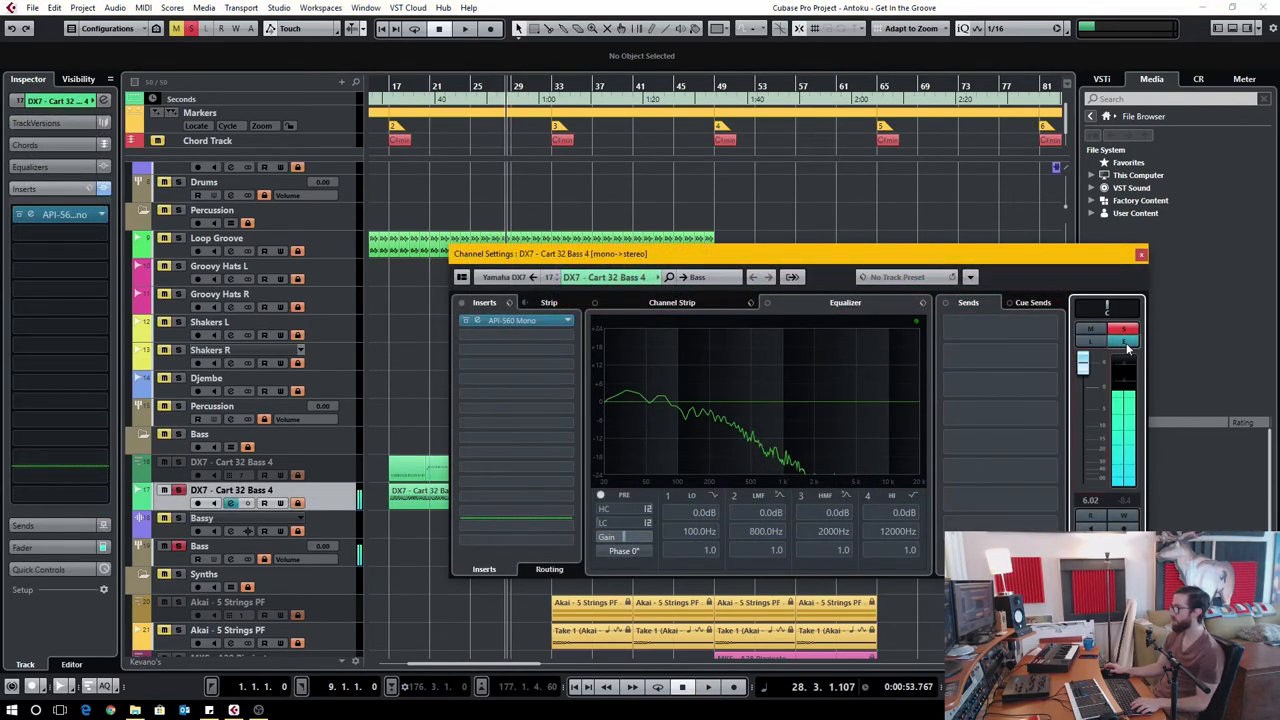
# Close the DX7 channel settings, then select Bassy and review its channel settings.
pyautogui.click(1141, 254)
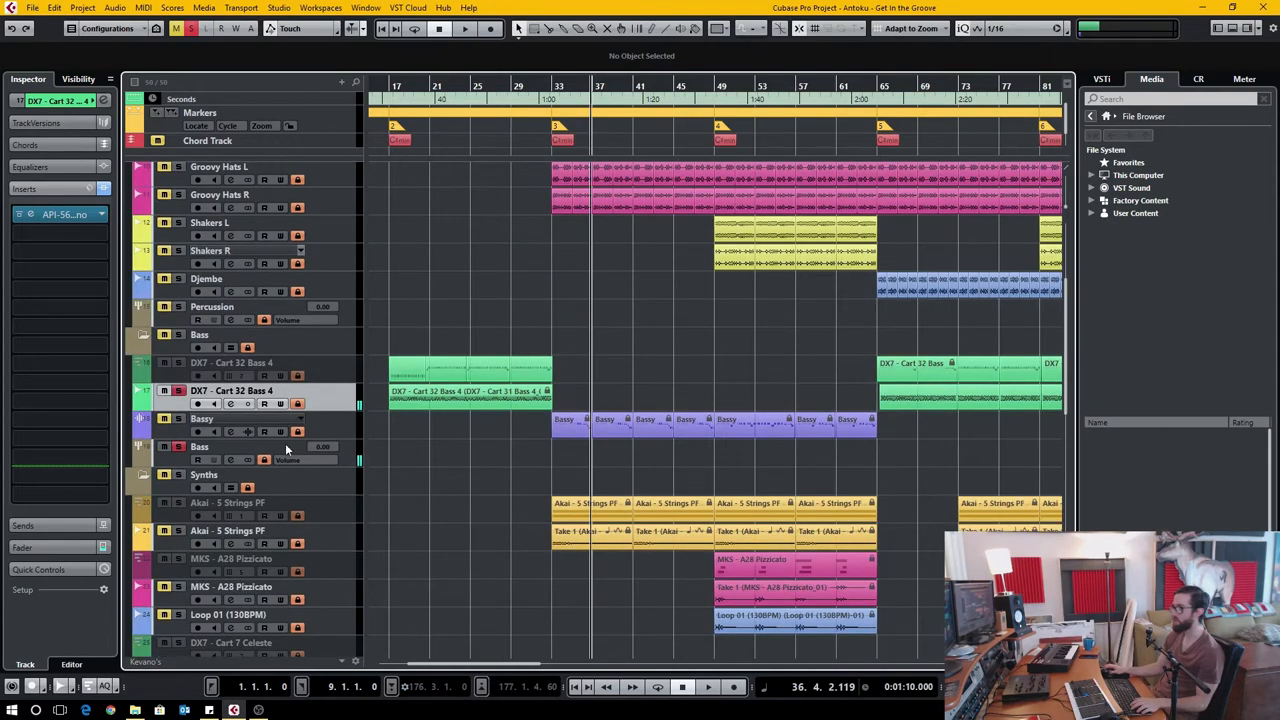
pyautogui.click(201, 418)
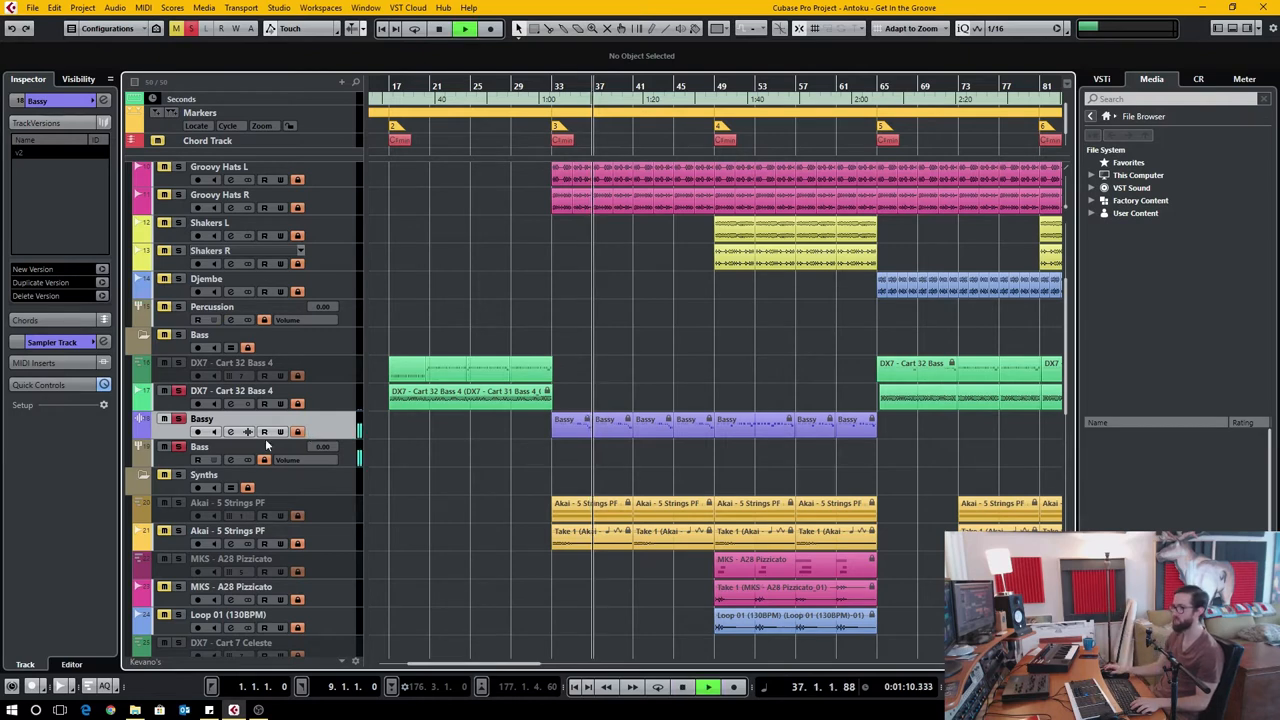
pyautogui.click(231, 432)
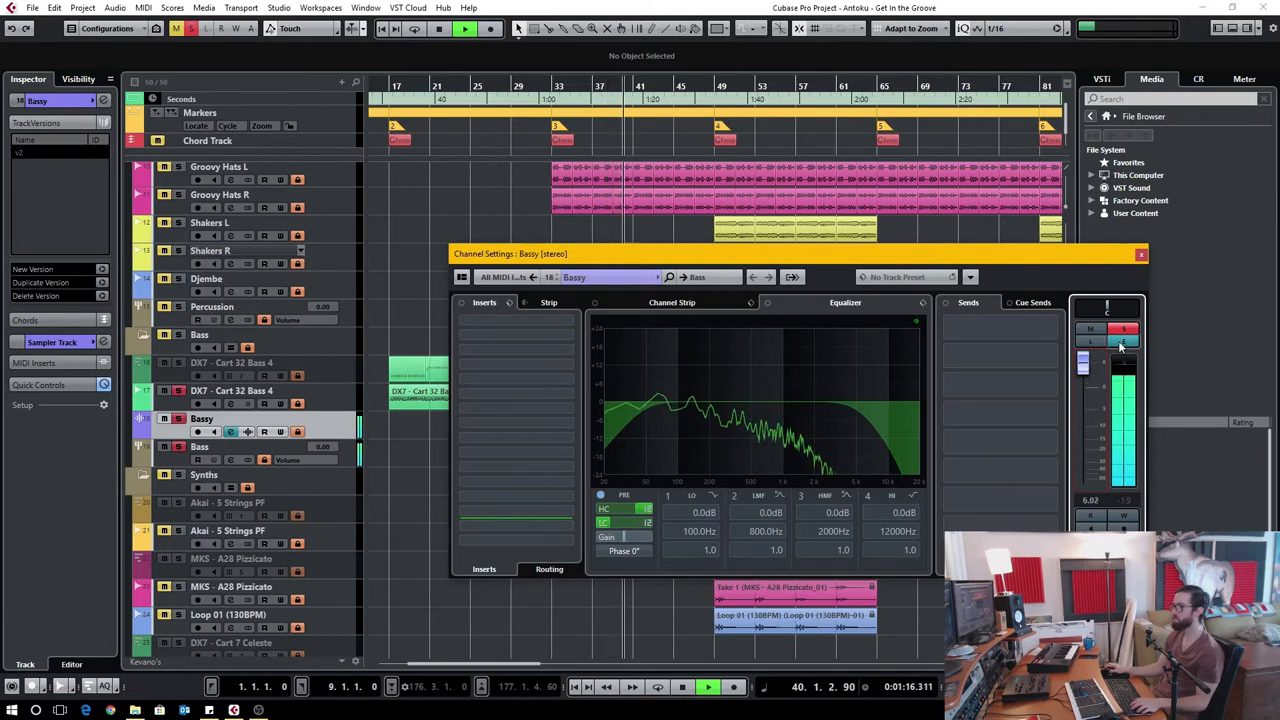
pyautogui.click(1140, 253)
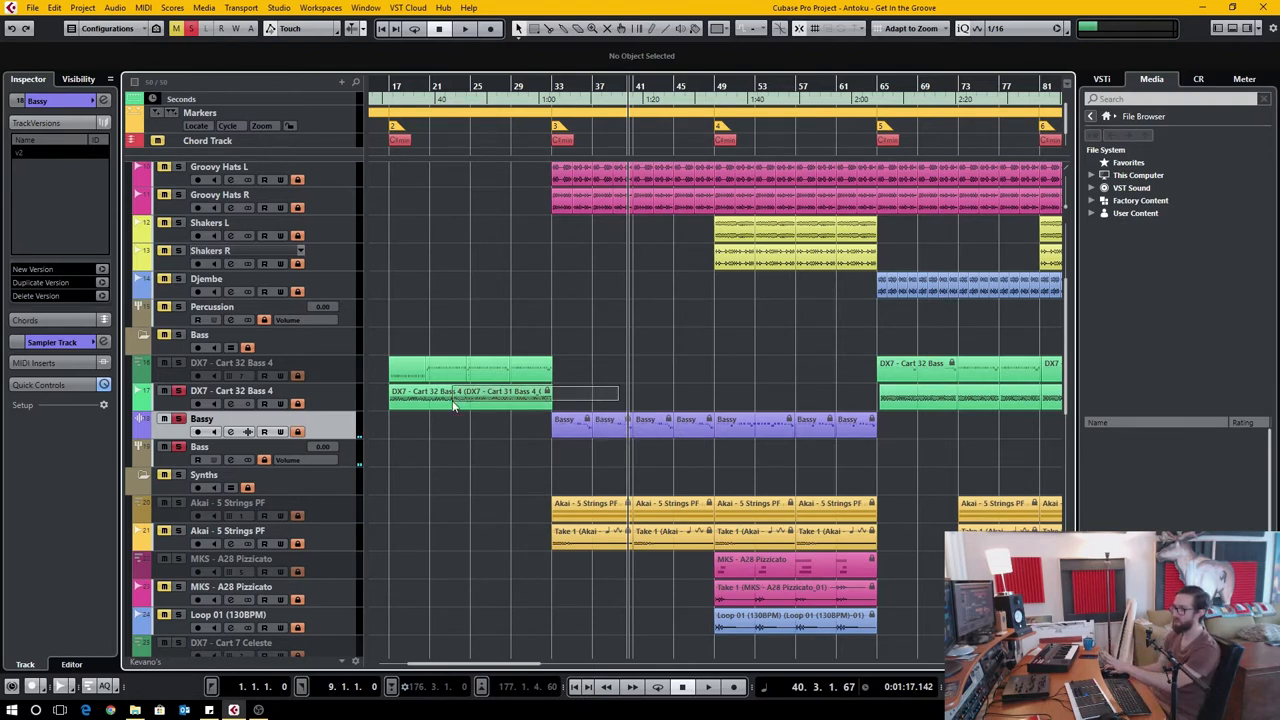
# Inspect the Bassy part and the DX7 - Cart 32 Bass 4 part.
pyautogui.click(470, 395)
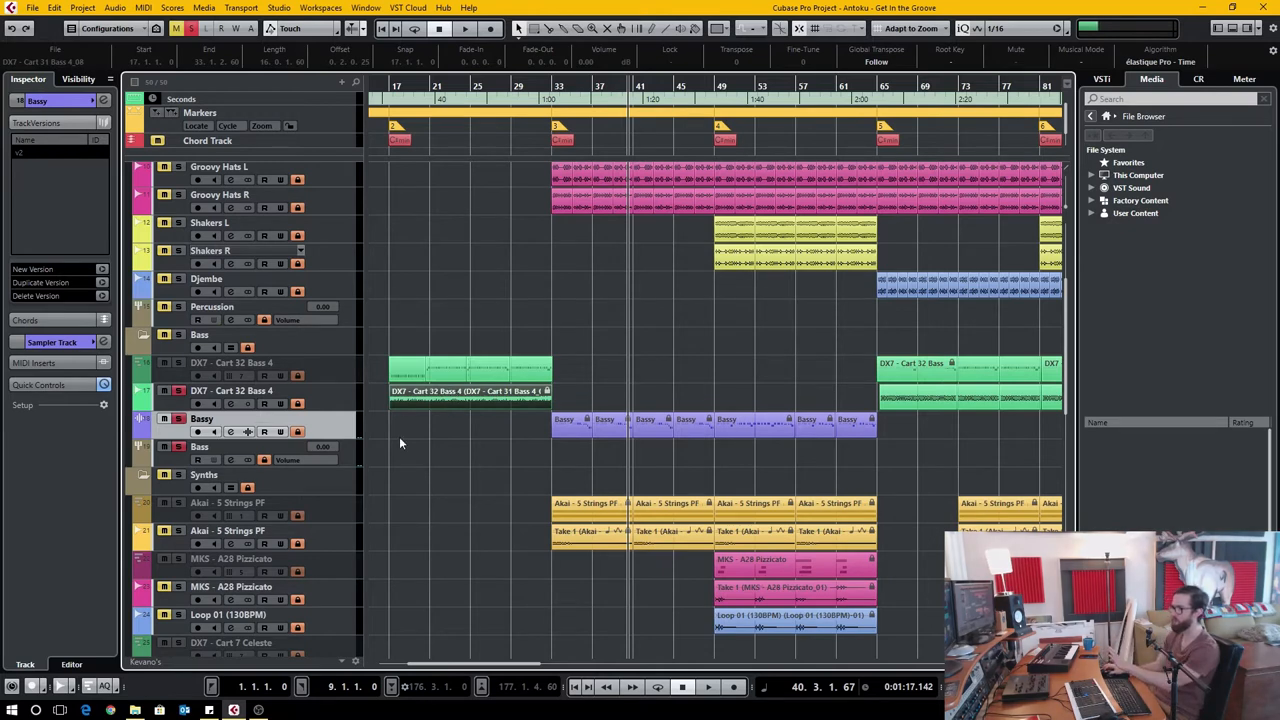
pyautogui.moveTo(1143, 223)
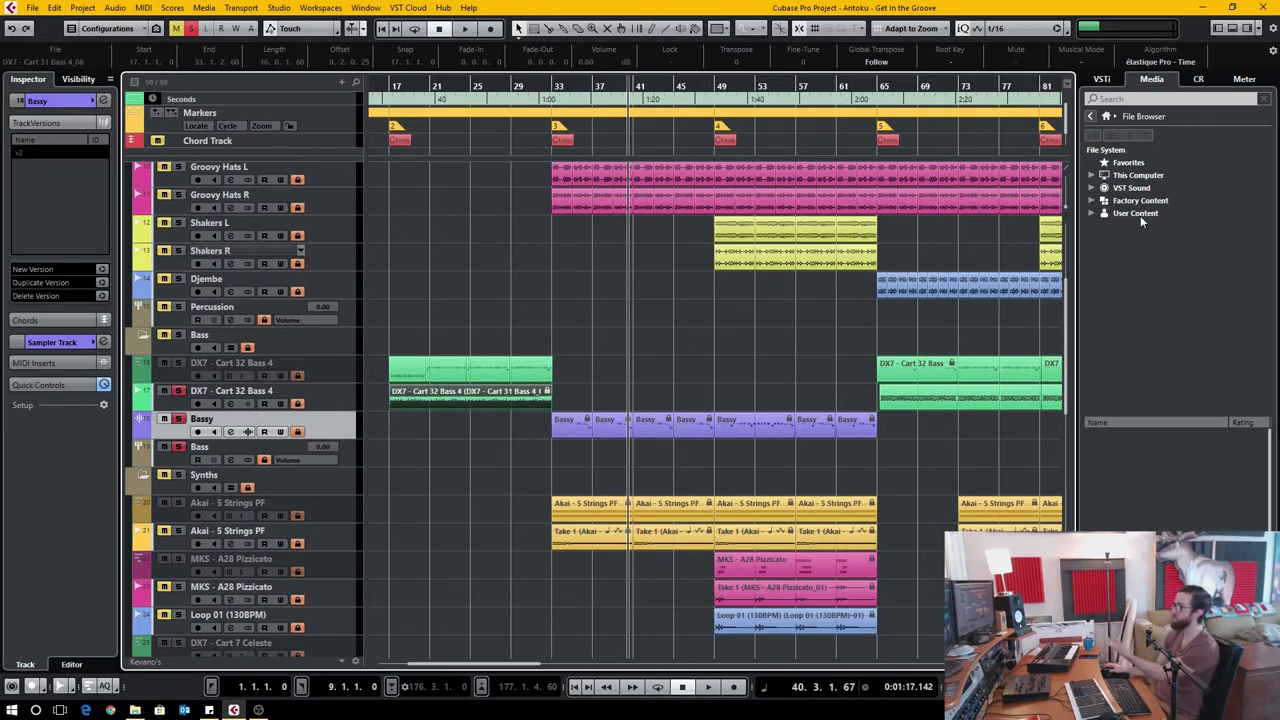
pyautogui.moveTo(1175, 355)
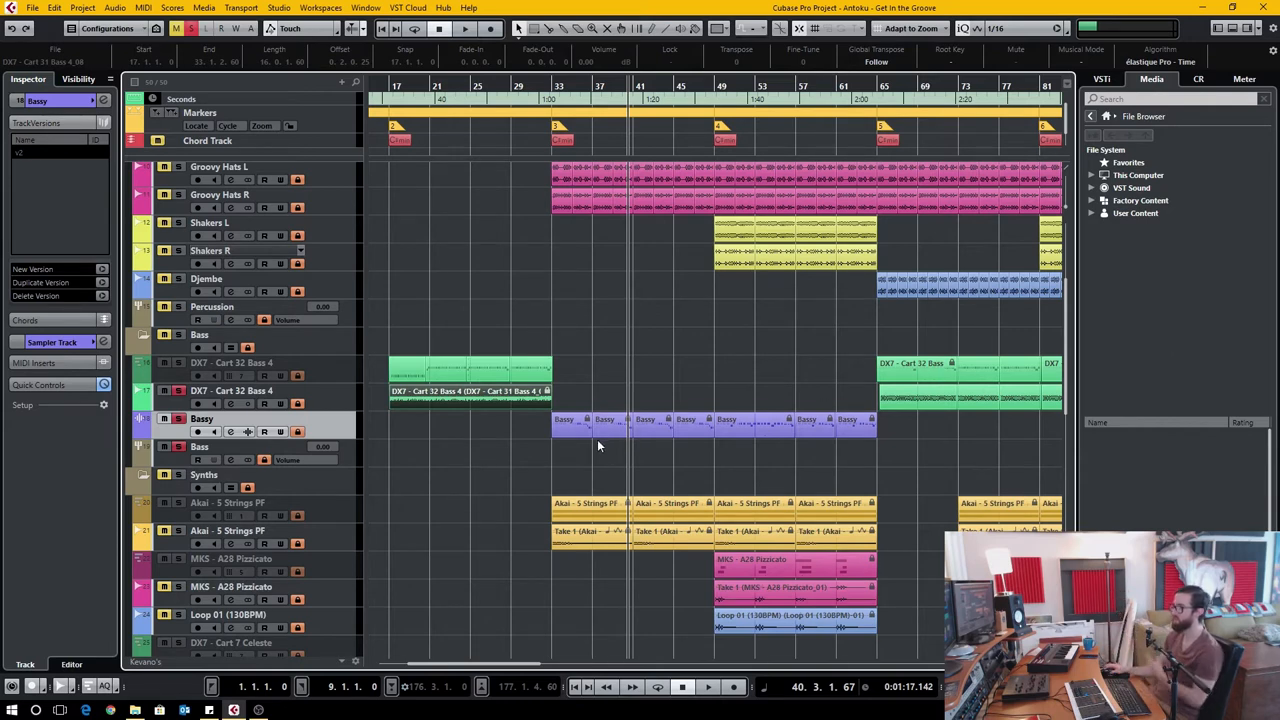
pyautogui.moveTo(252, 438)
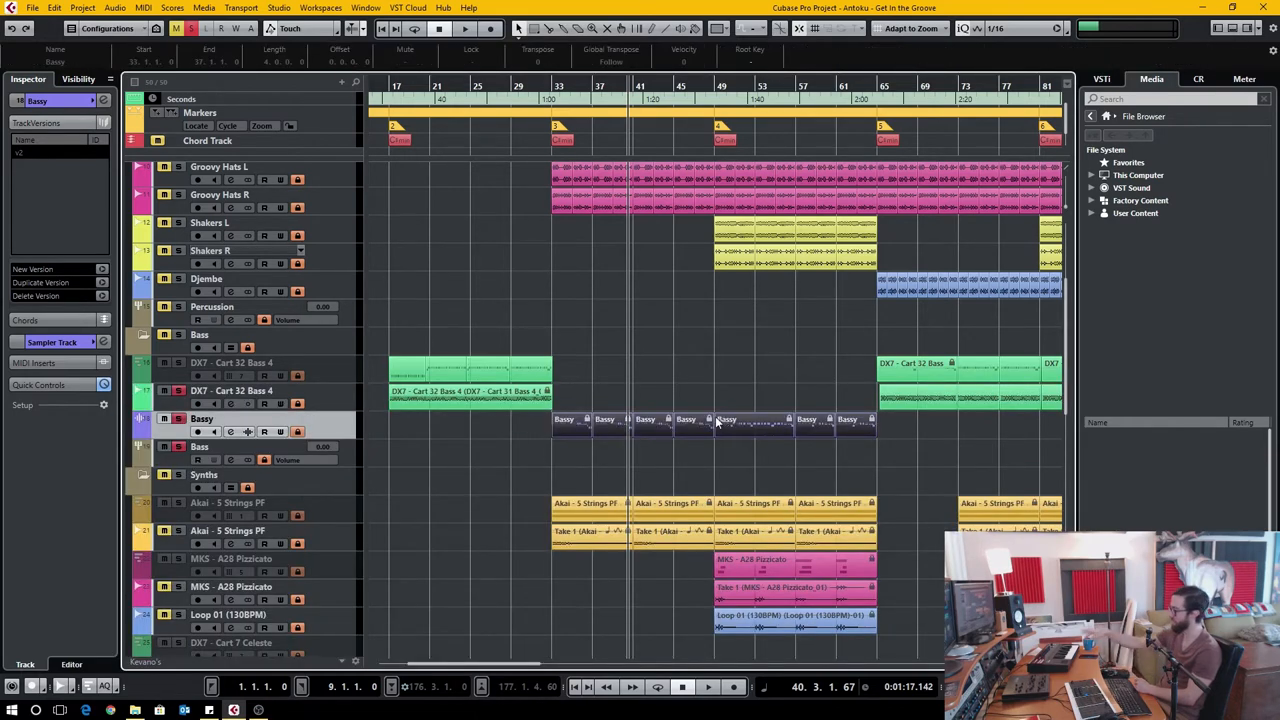
pyautogui.moveTo(570, 402)
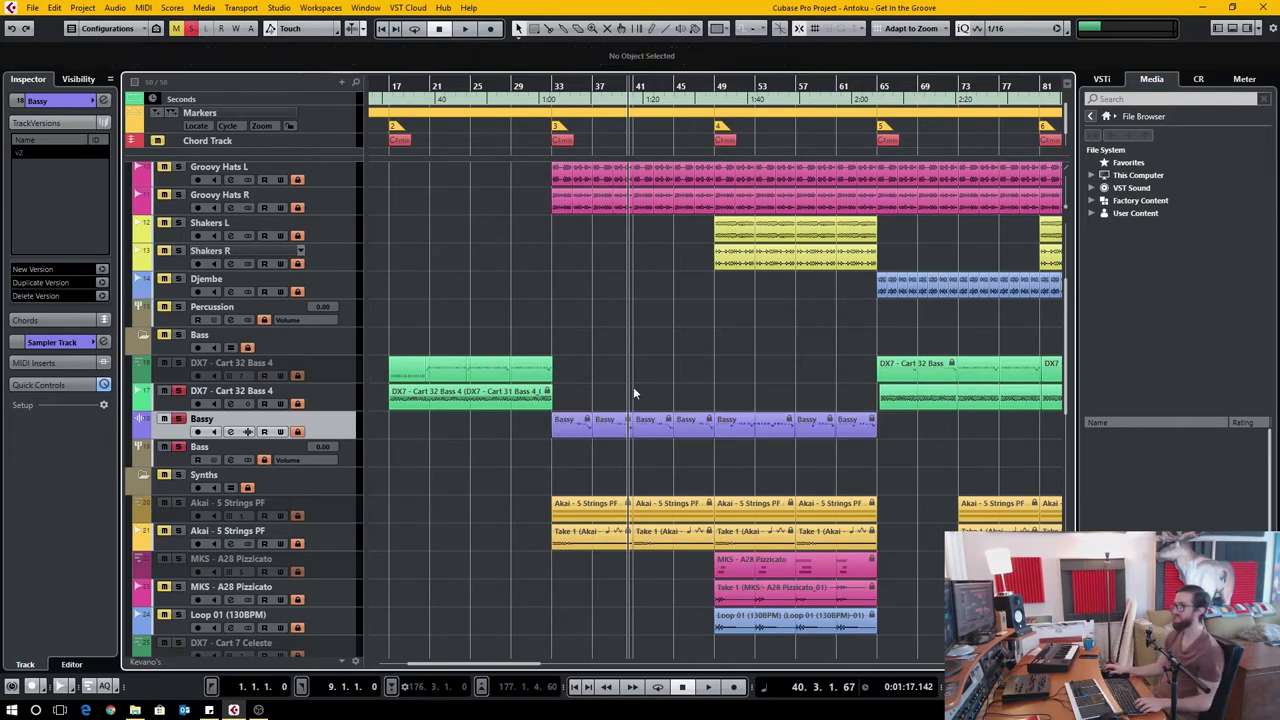
pyautogui.click(465, 390)
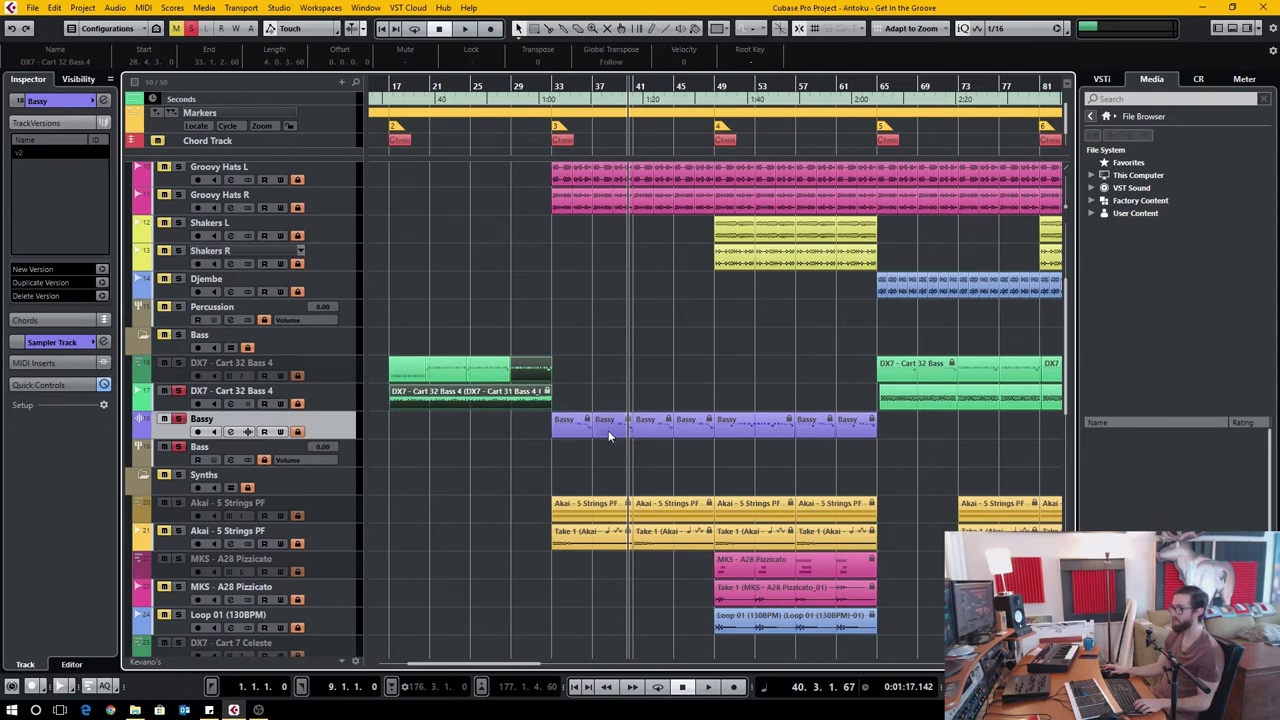
pyautogui.moveTo(630, 432)
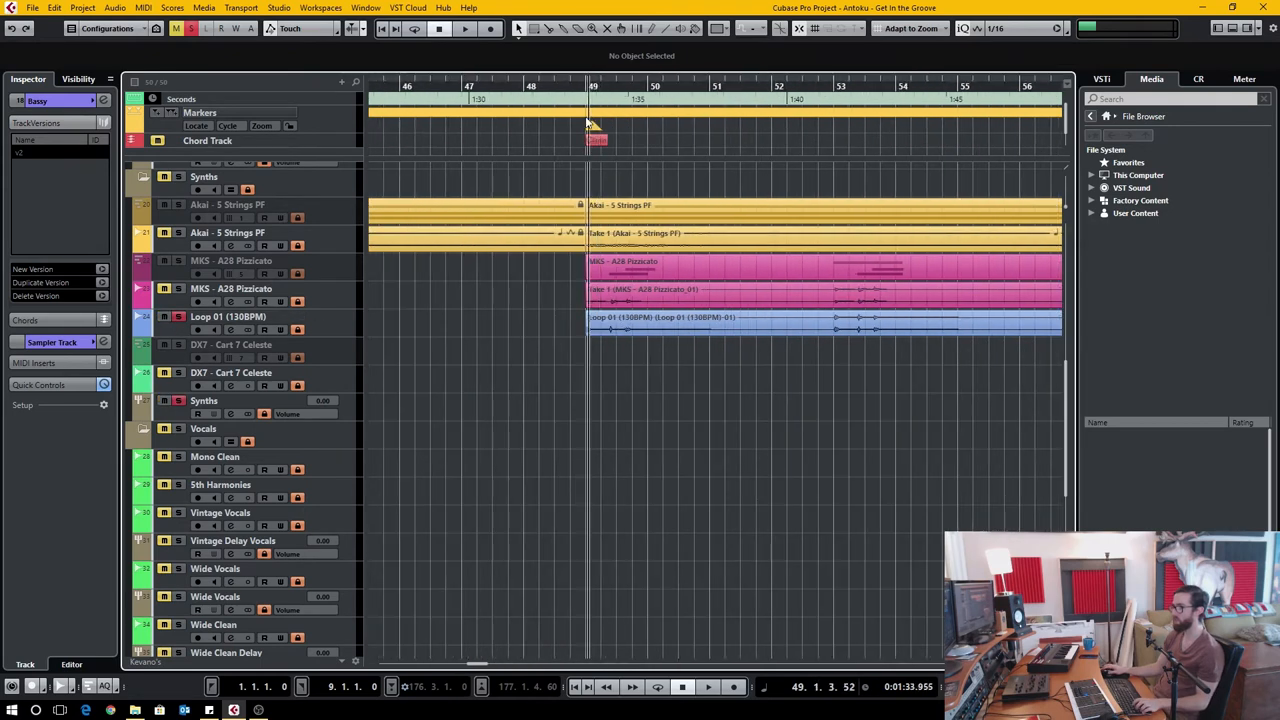
# Play from bar 49, stop, and re-enable the Stereo Out's FabFilter insert.
pyautogui.click(464, 28)
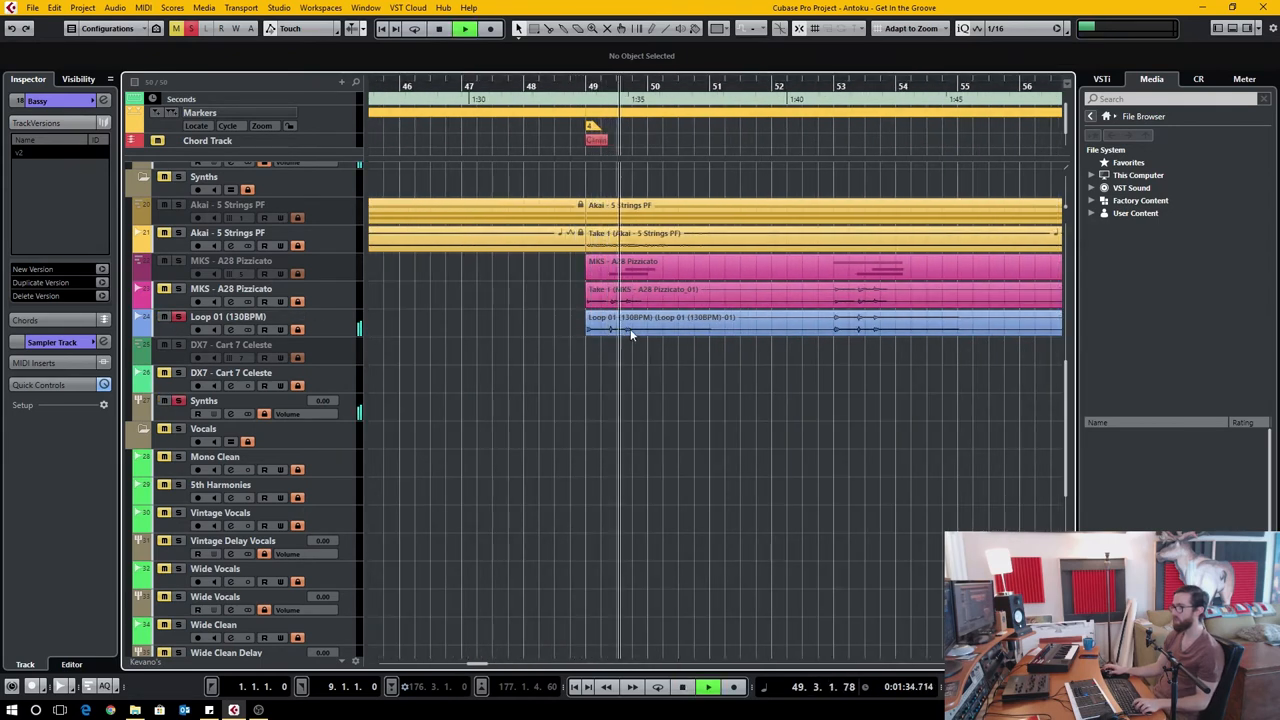
pyautogui.click(439, 28)
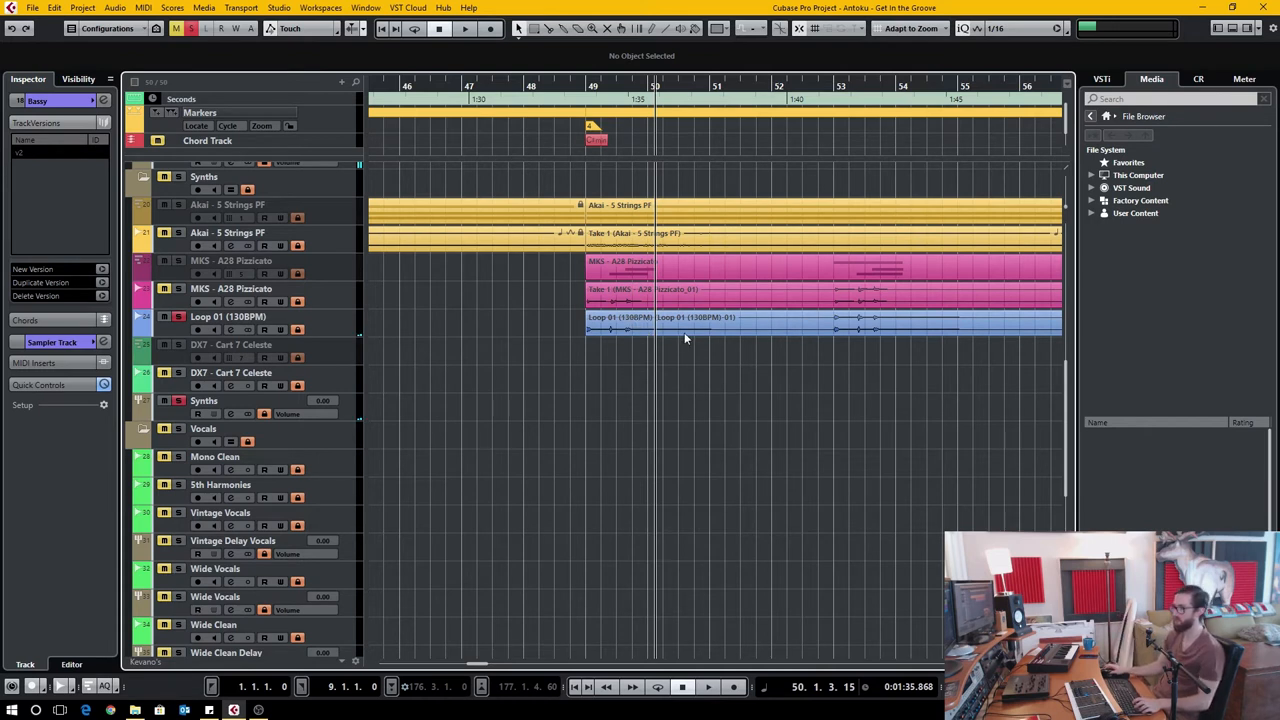
pyautogui.moveTo(432, 300)
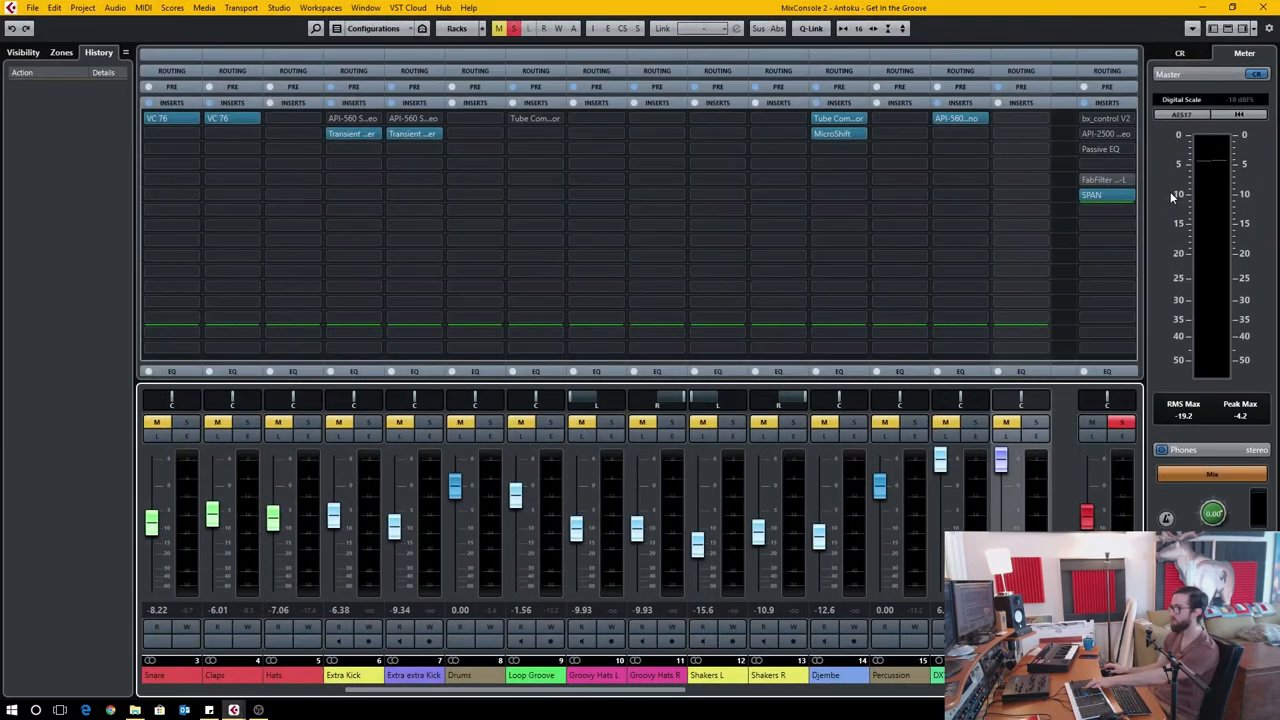
pyautogui.click(1105, 179)
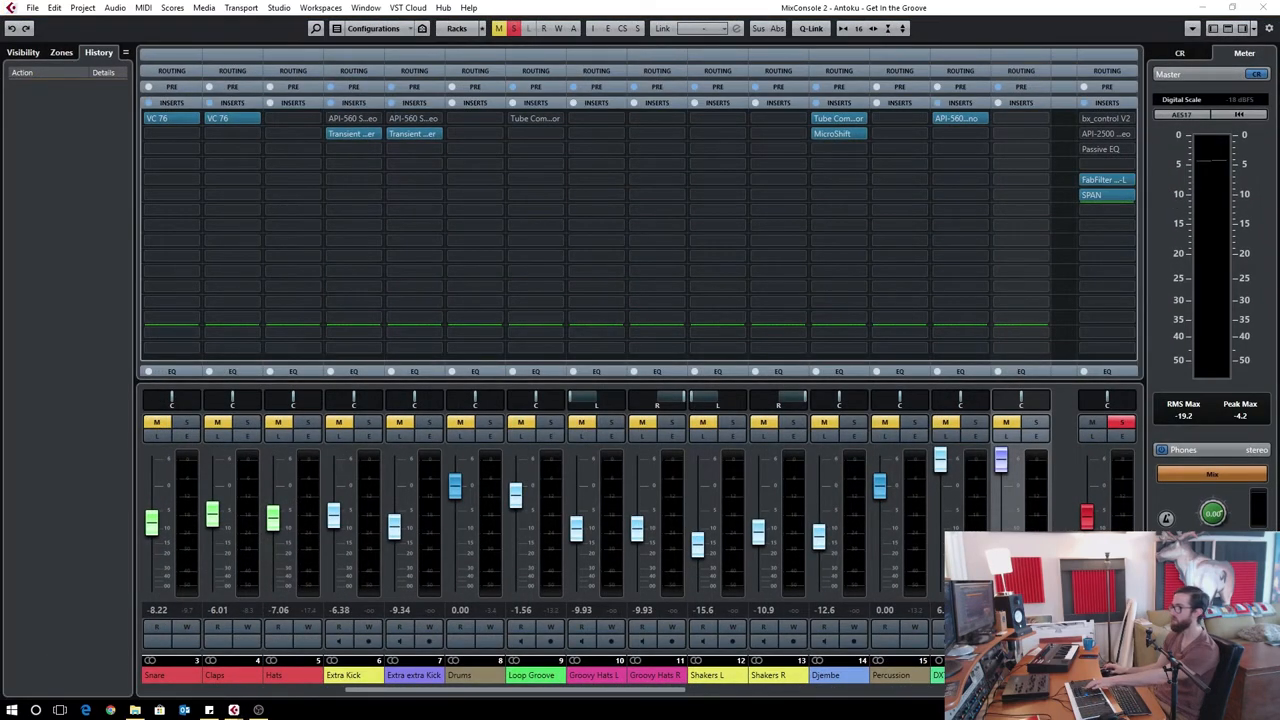
pyautogui.click(1104, 180)
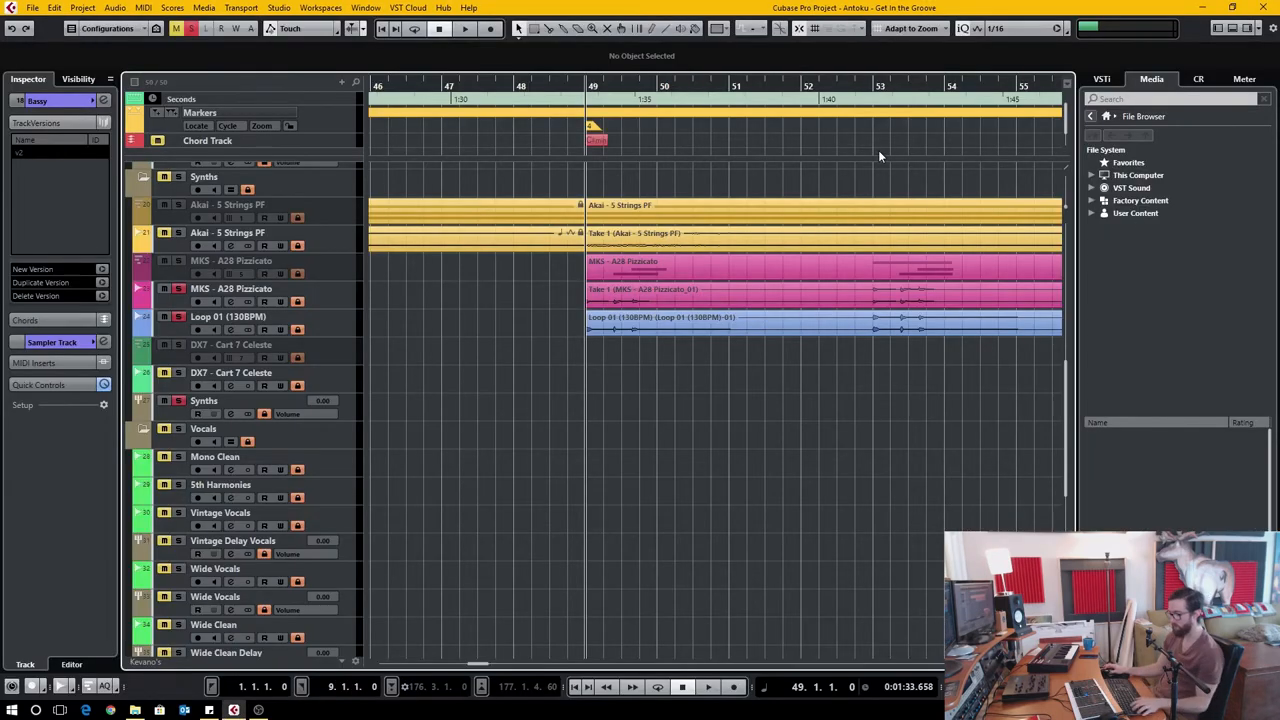
# Replay the layered synth section from bar 49, stopping just past bar 51.
pyautogui.click(464, 28)
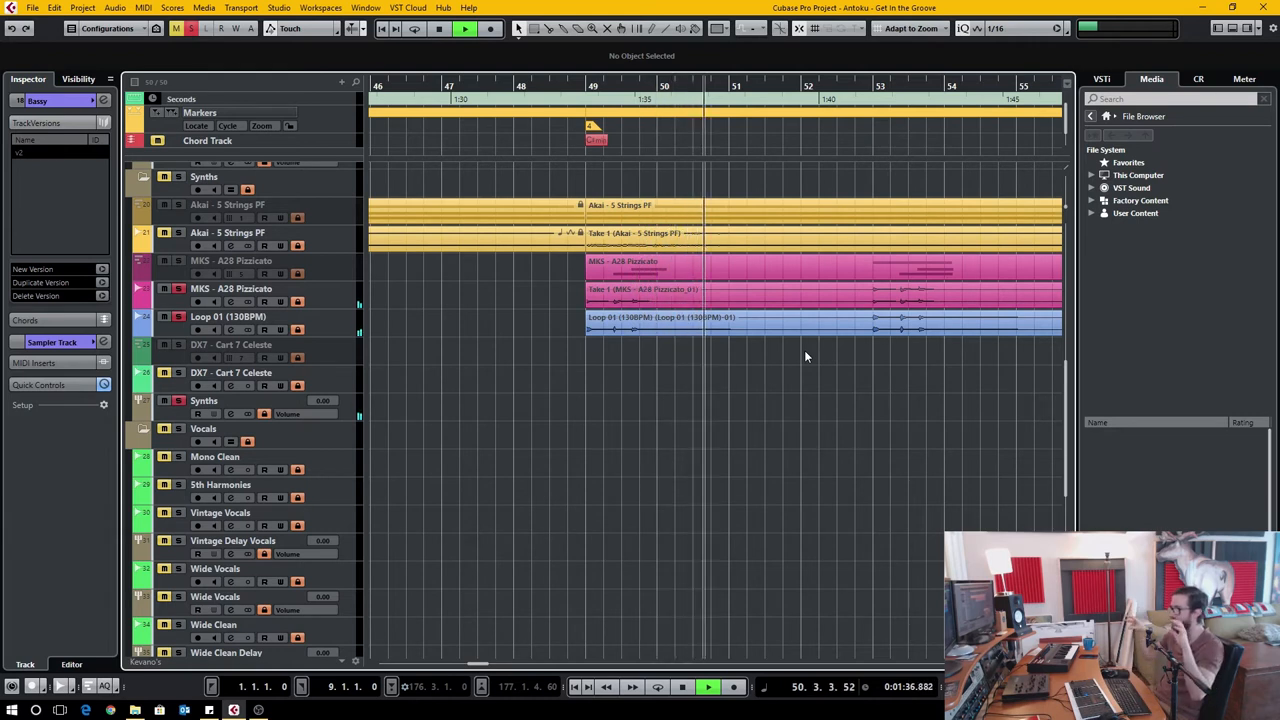
pyautogui.click(438, 28)
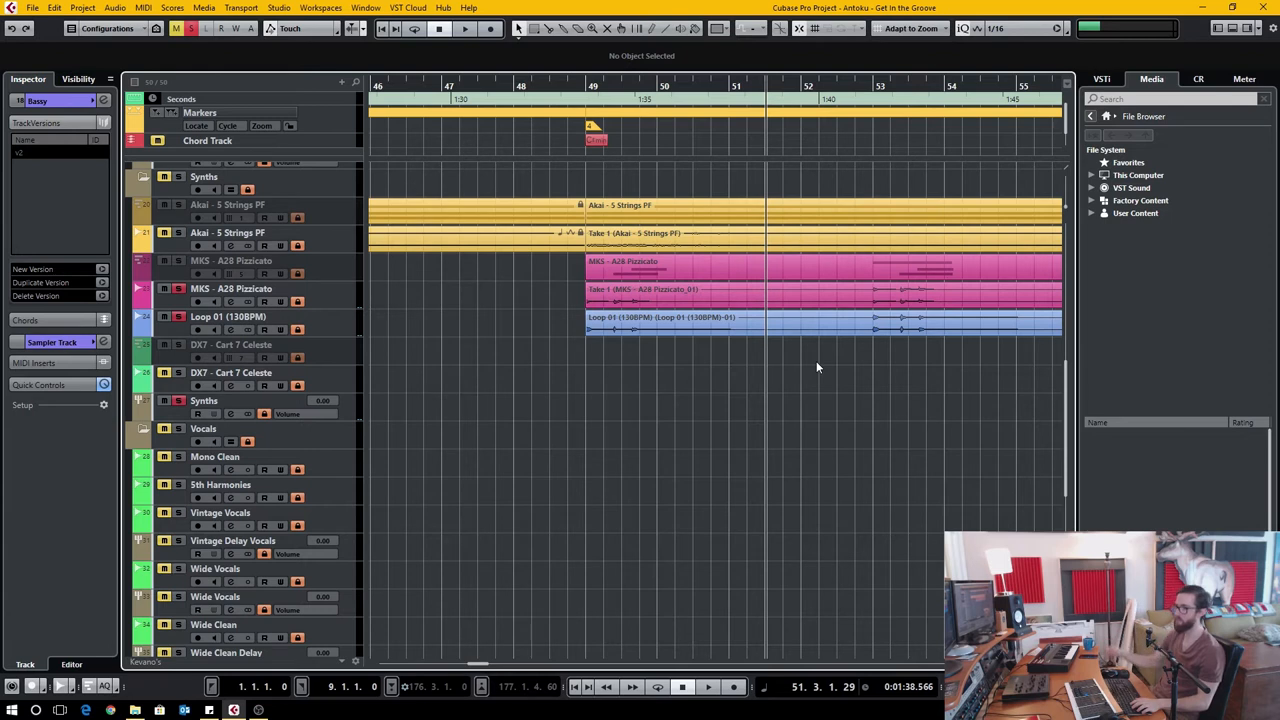
pyautogui.moveTo(581, 81)
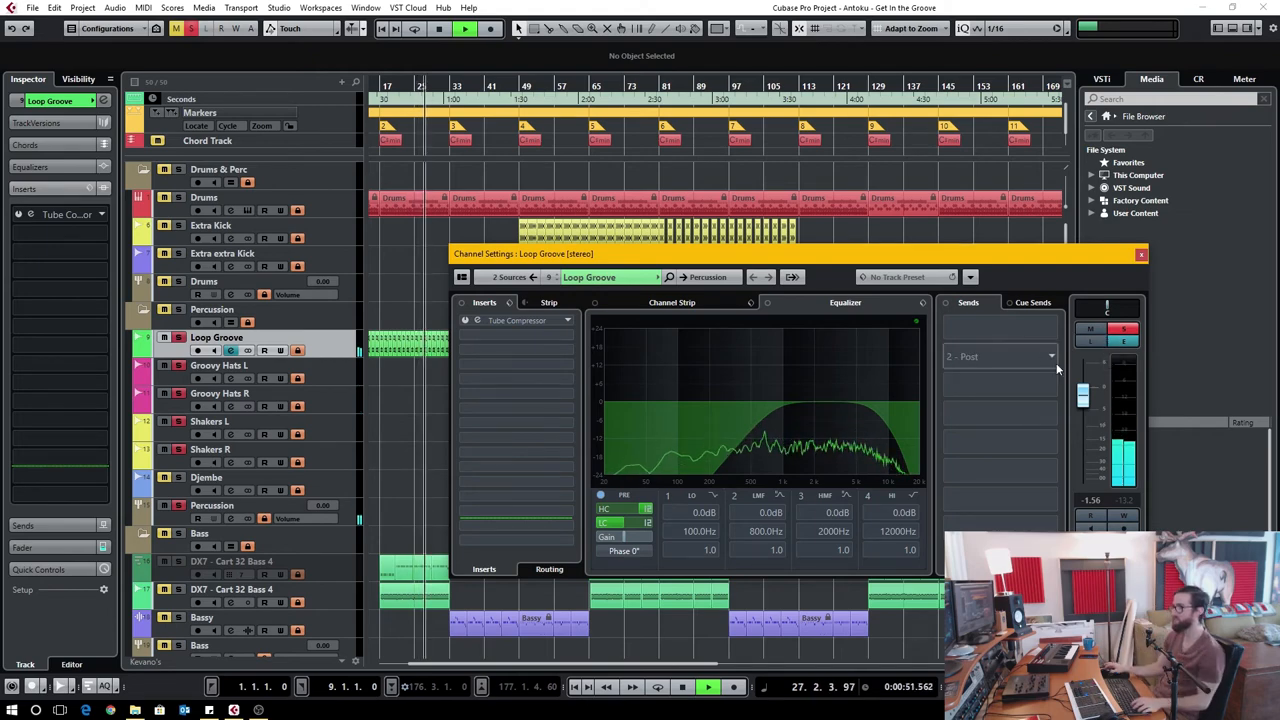
# Close the Loop Groove channel settings after reviewing its inserts and EQ.
pyautogui.click(1141, 253)
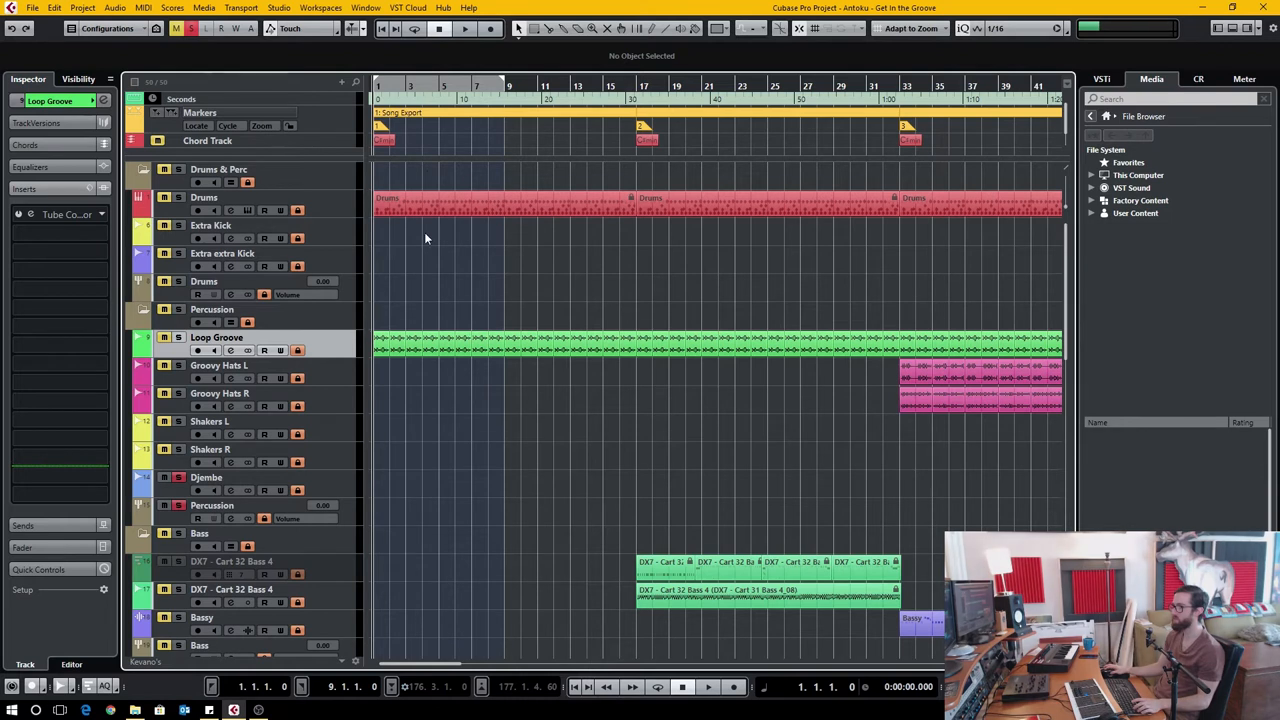
pyautogui.moveTo(893, 318)
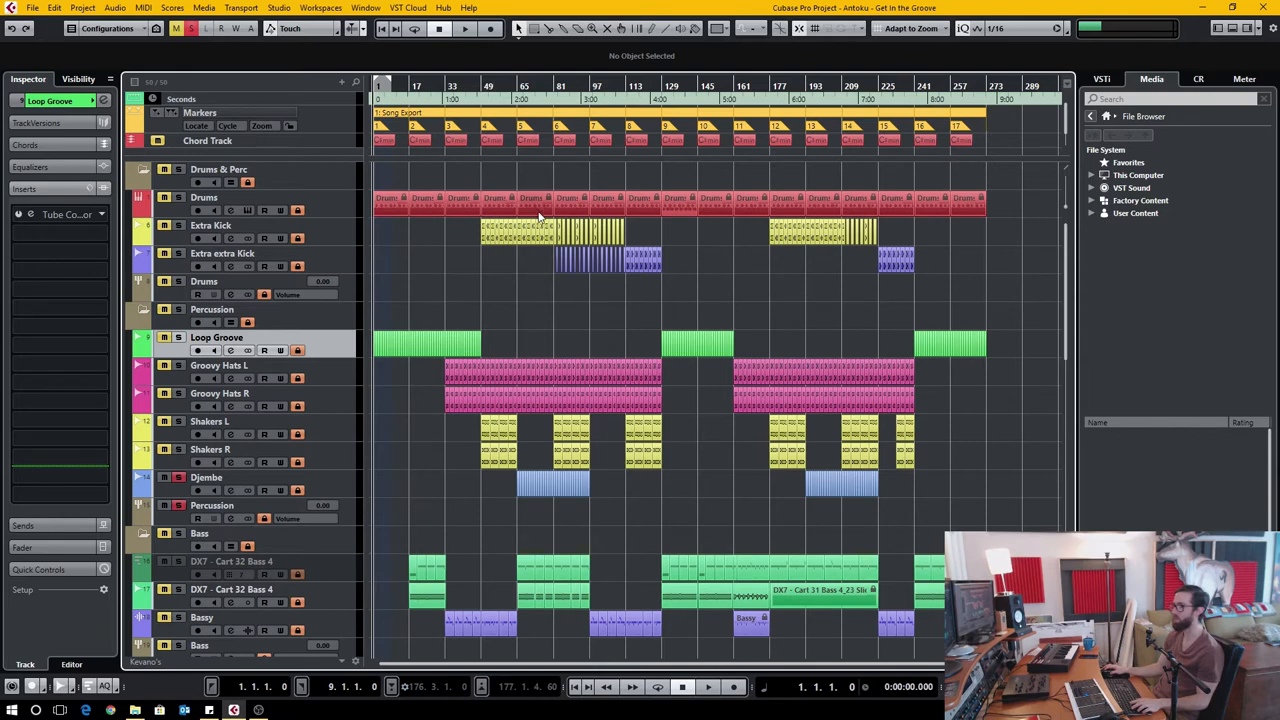
# Drag a zoom rectangle over the Extra Kick parts around bars 79–119.
pyautogui.click(530, 205)
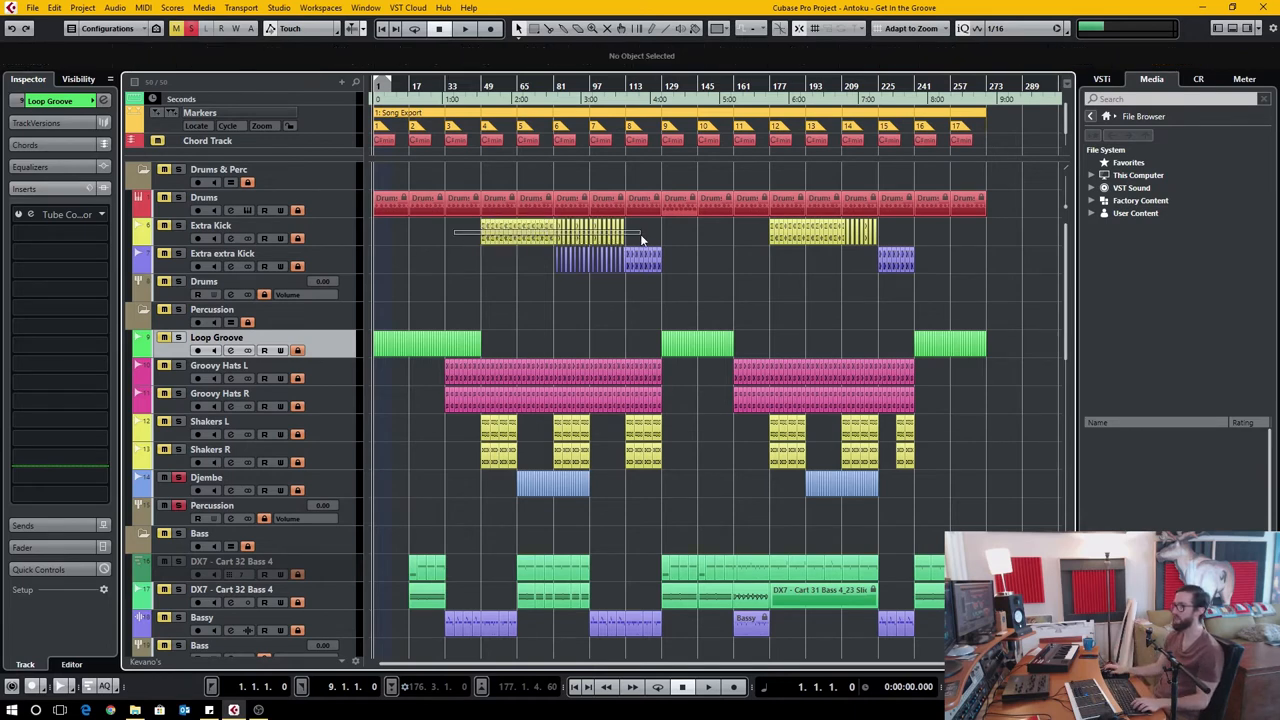
pyautogui.click(520, 232)
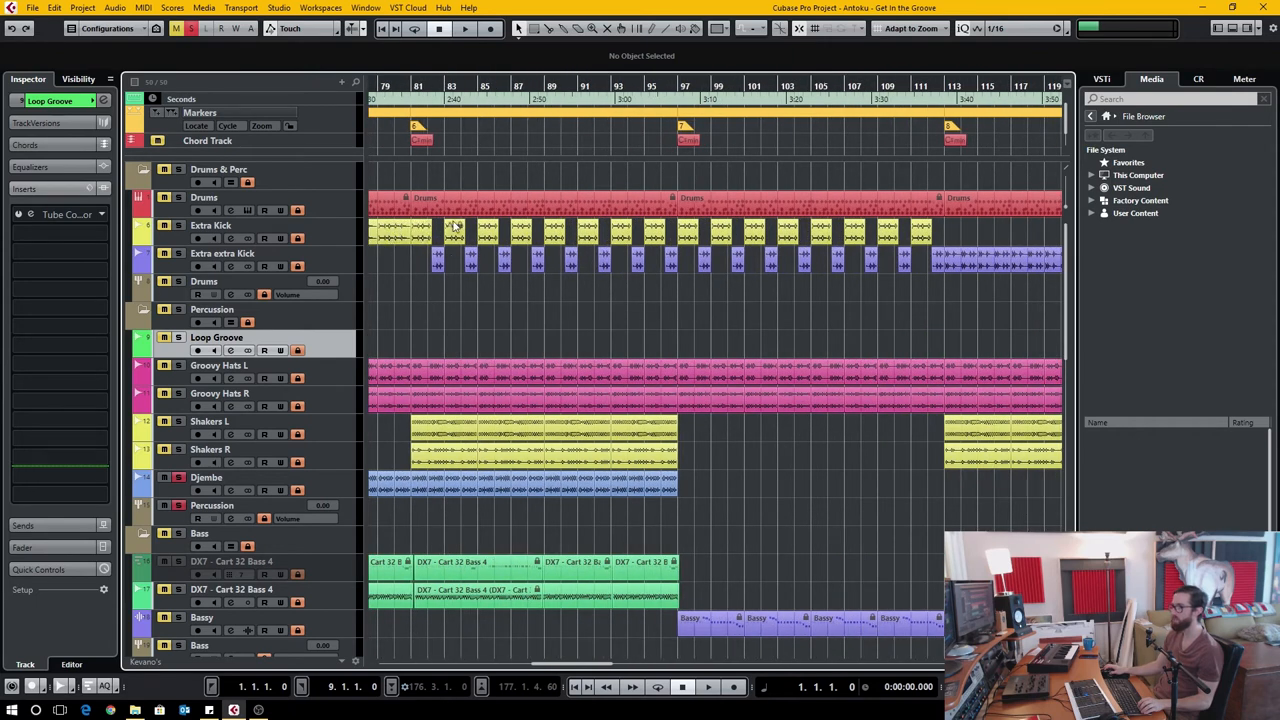
# Scroll right past bar 107 to where the Extra extra Kick part runs to bar 129.
pyautogui.hscroll(3)
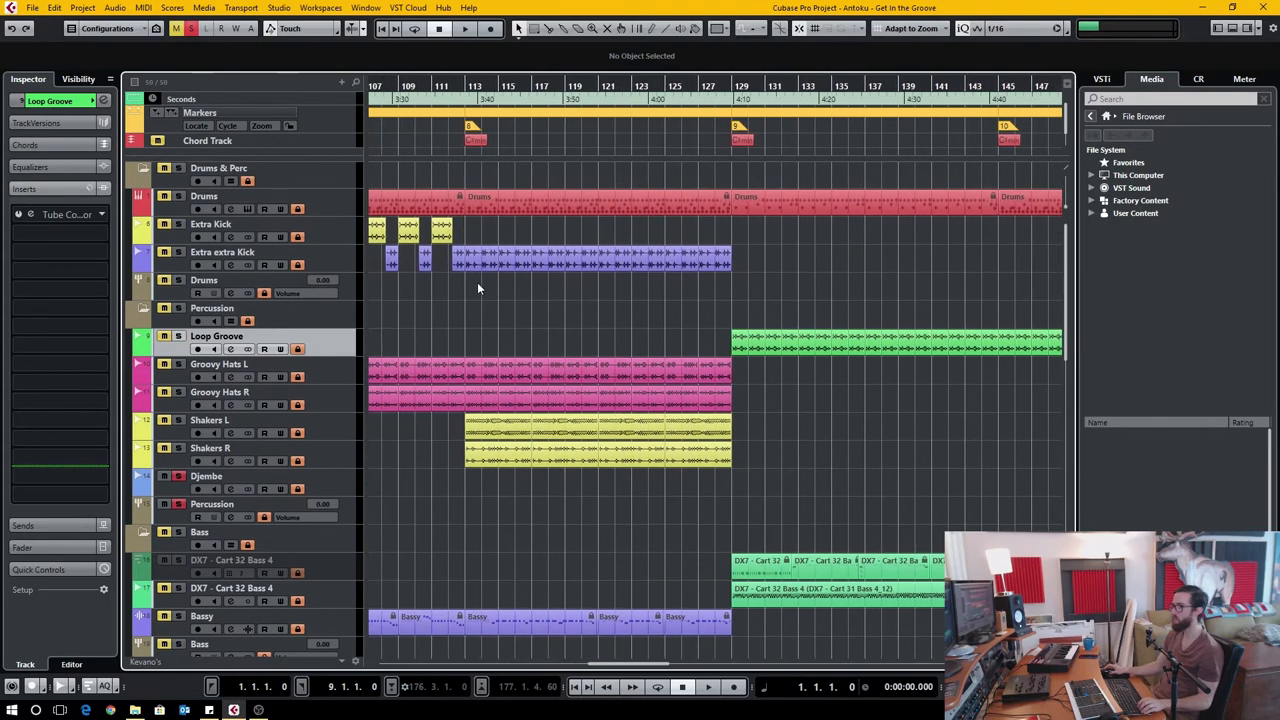
pyautogui.hscroll(3)
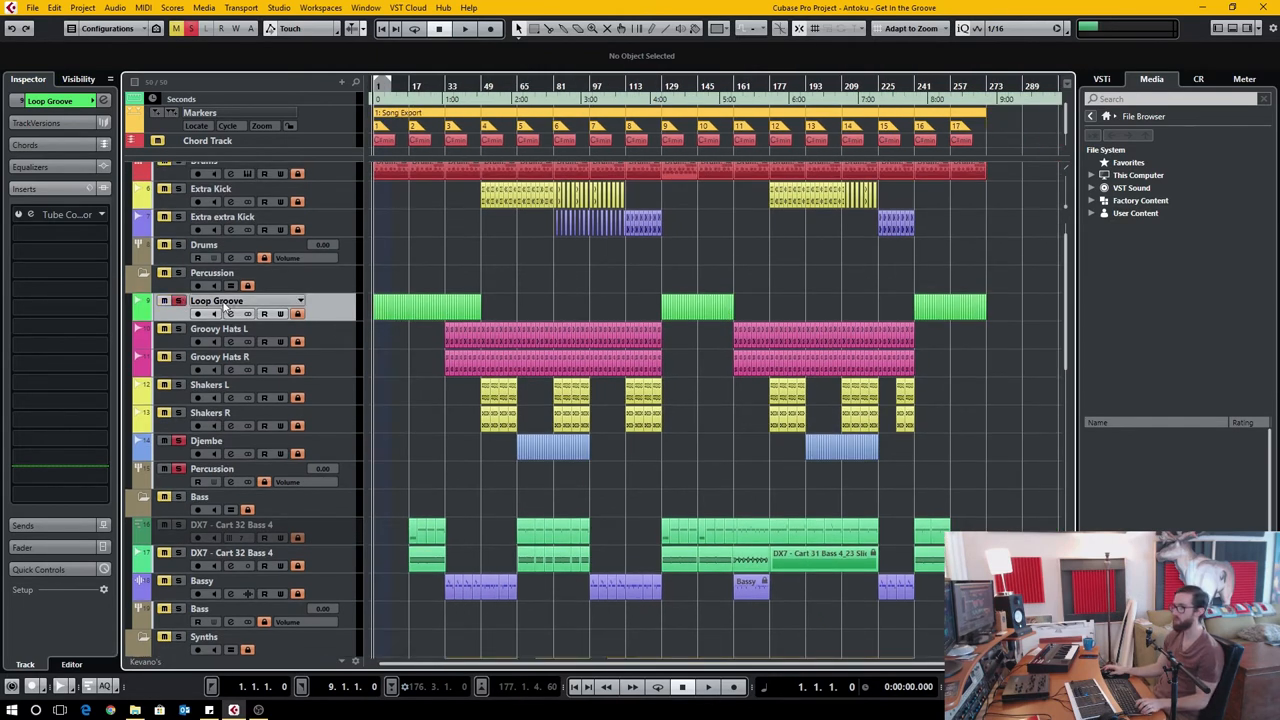
# Play the song from the start and bring the Vocals and Transitions & FX folders into view.
pyautogui.click(463, 28)
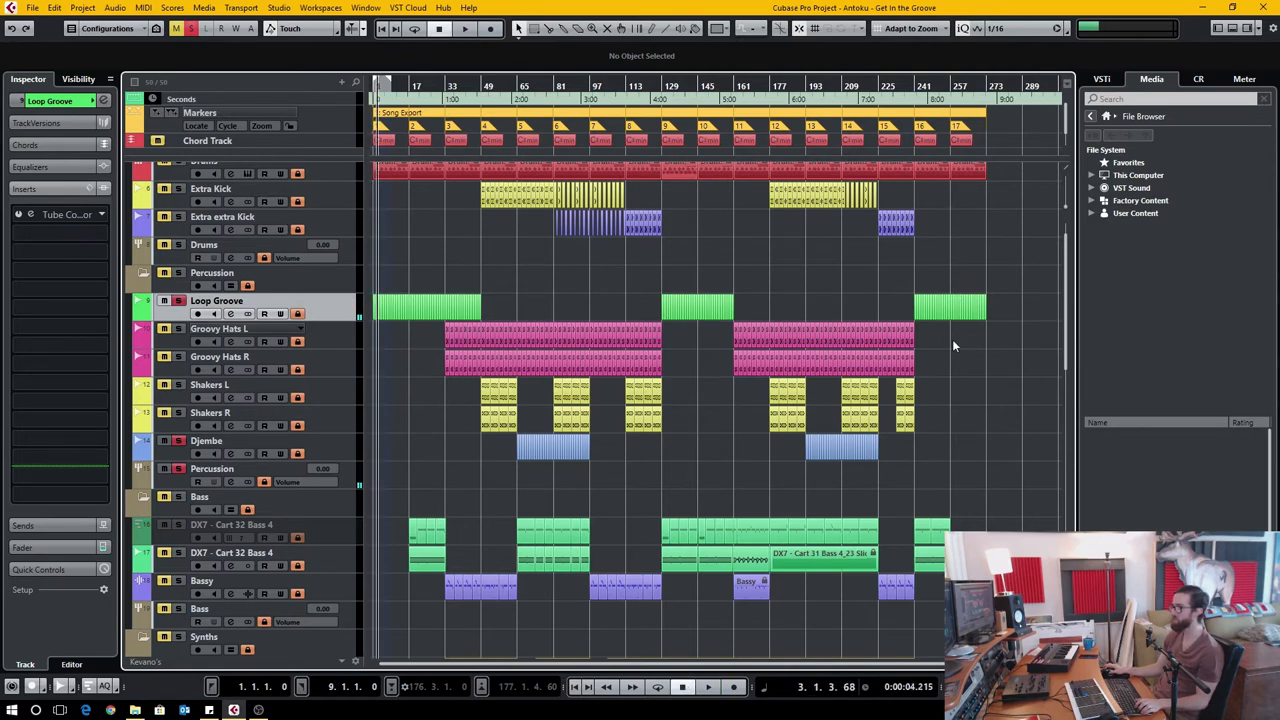
pyautogui.moveTo(420, 341)
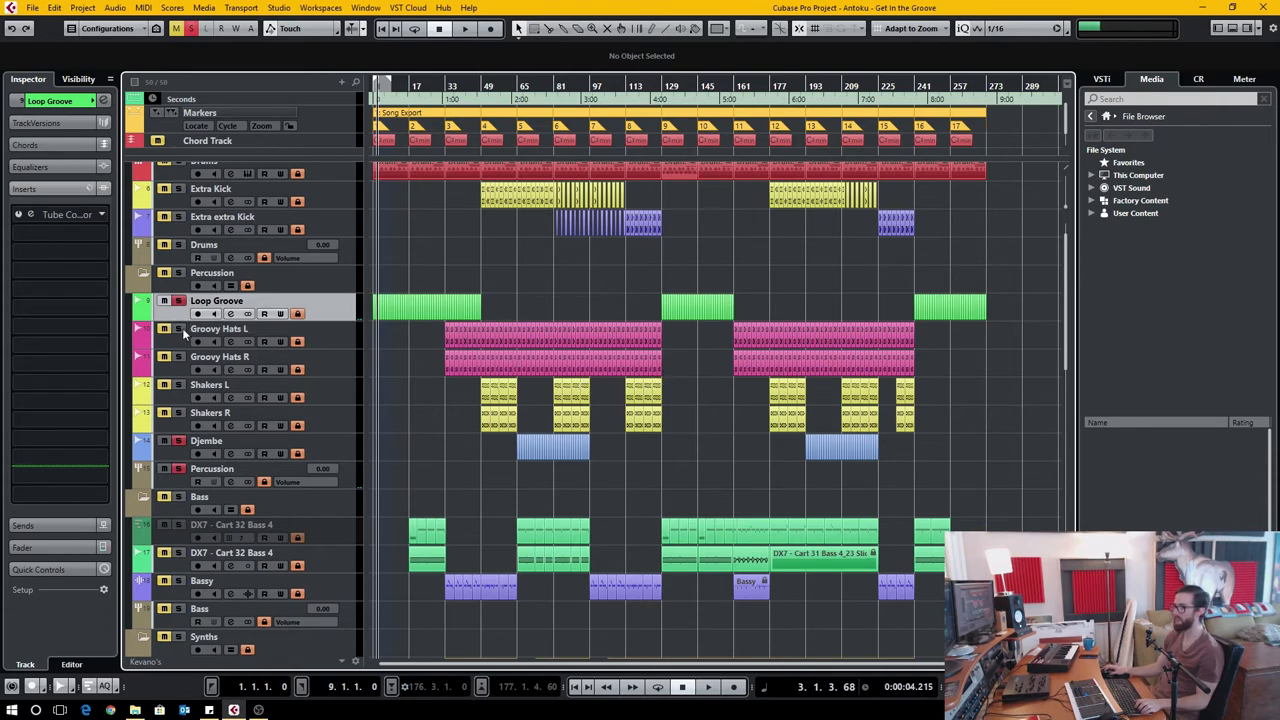
pyautogui.click(198, 328)
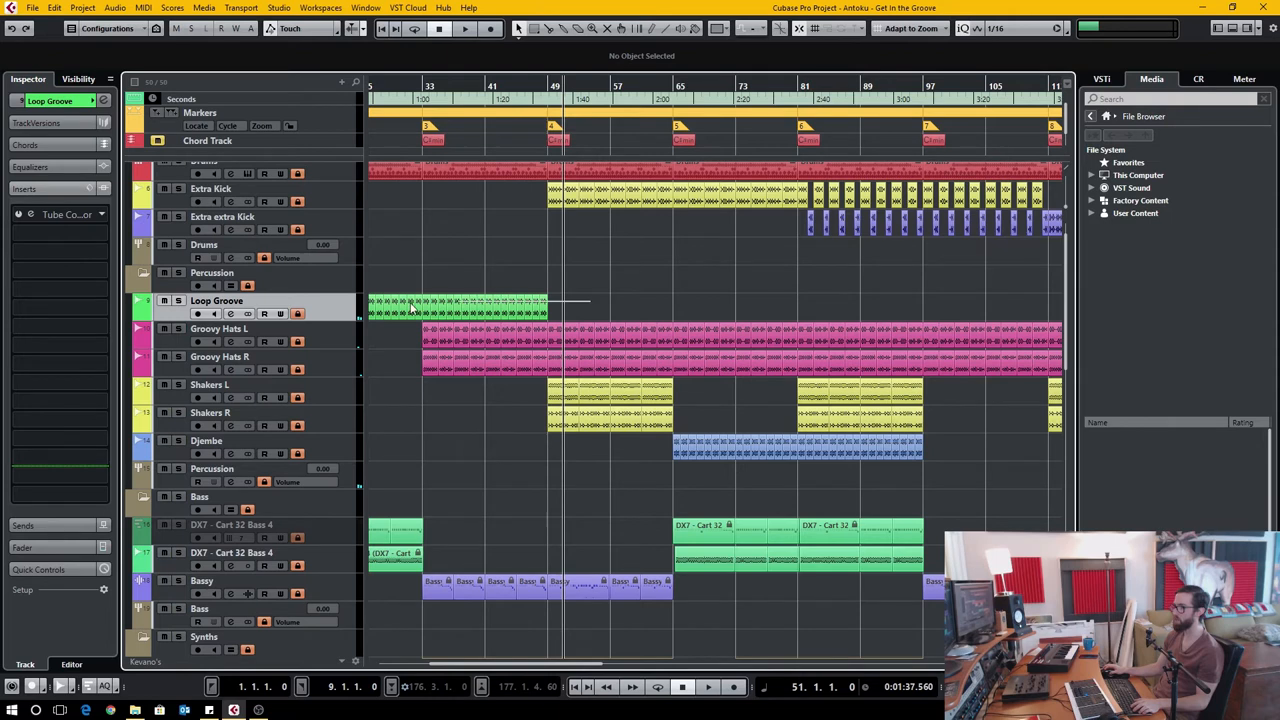
pyautogui.click(460, 308)
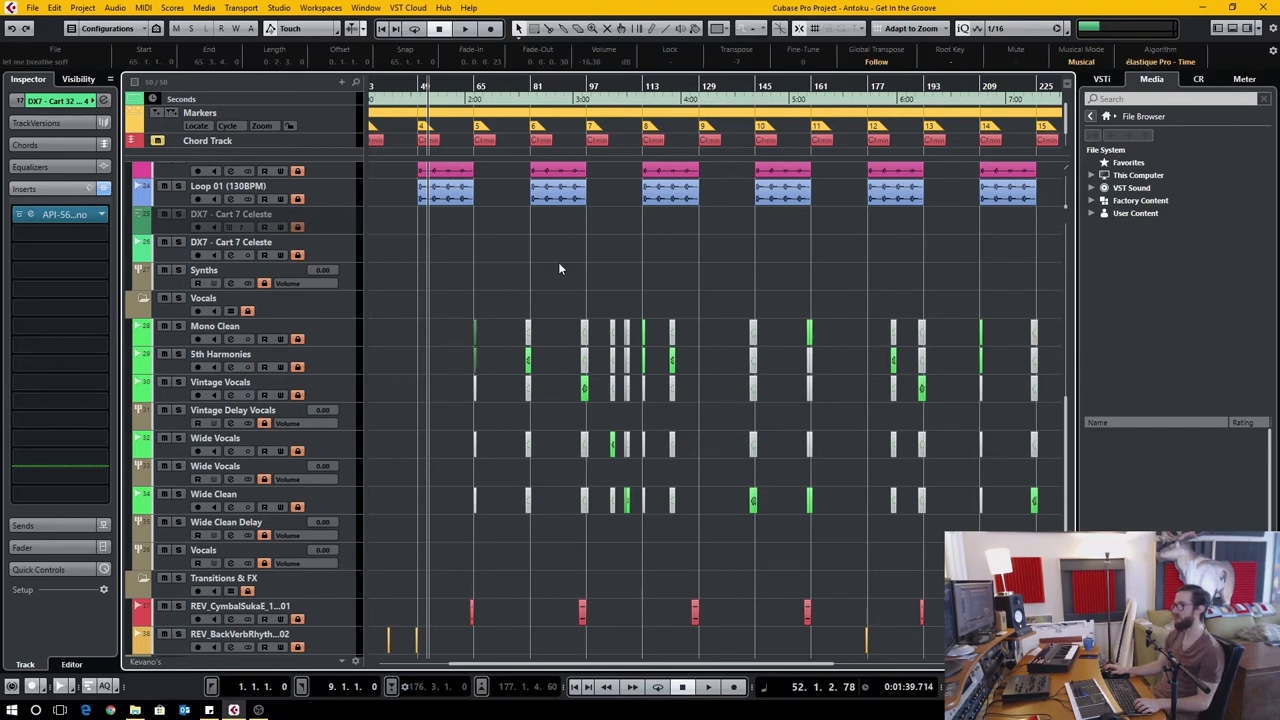
# Deselect all events by clicking empty space in the project window.
pyautogui.click(433, 330)
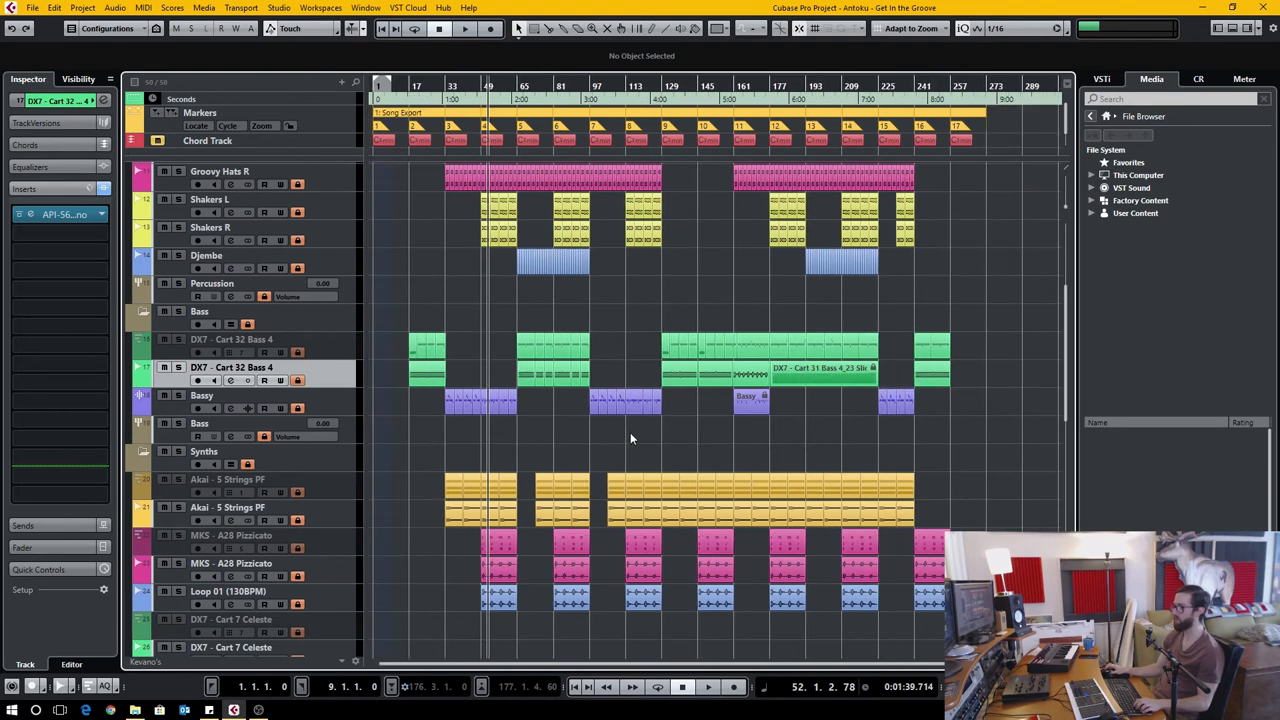
pyautogui.moveTo(888, 515)
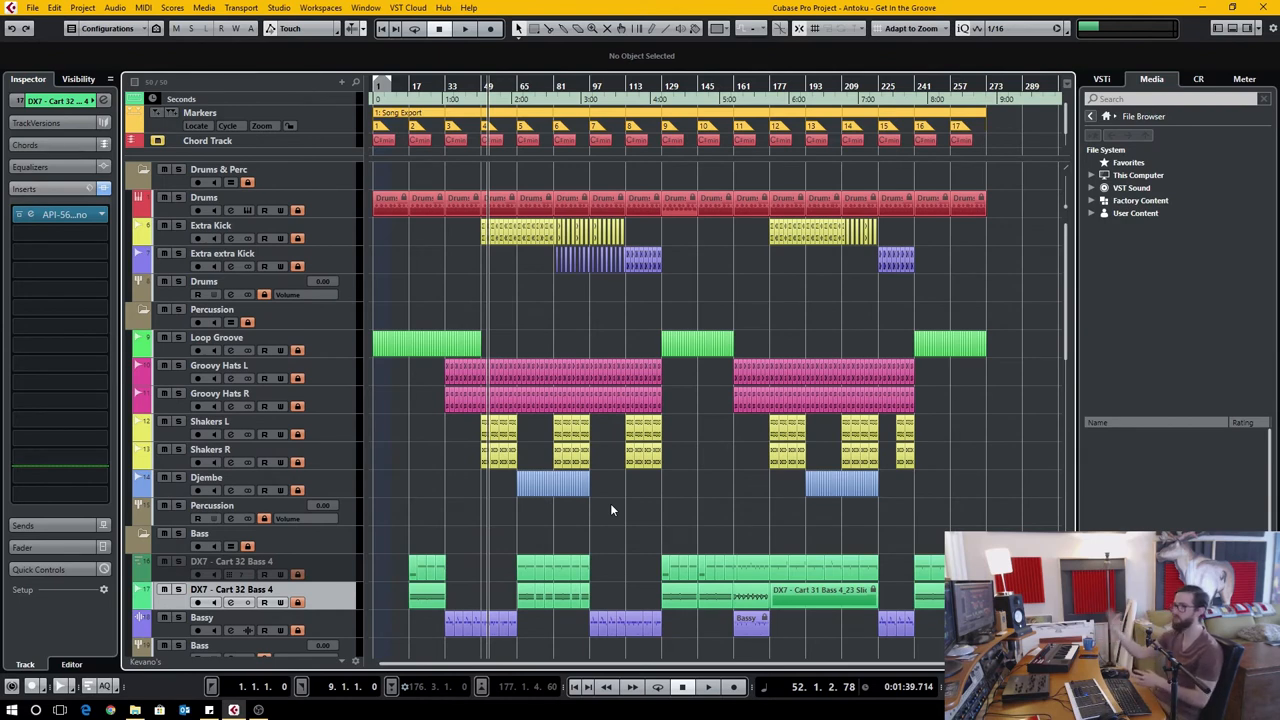
pyautogui.moveTo(1240, 56)
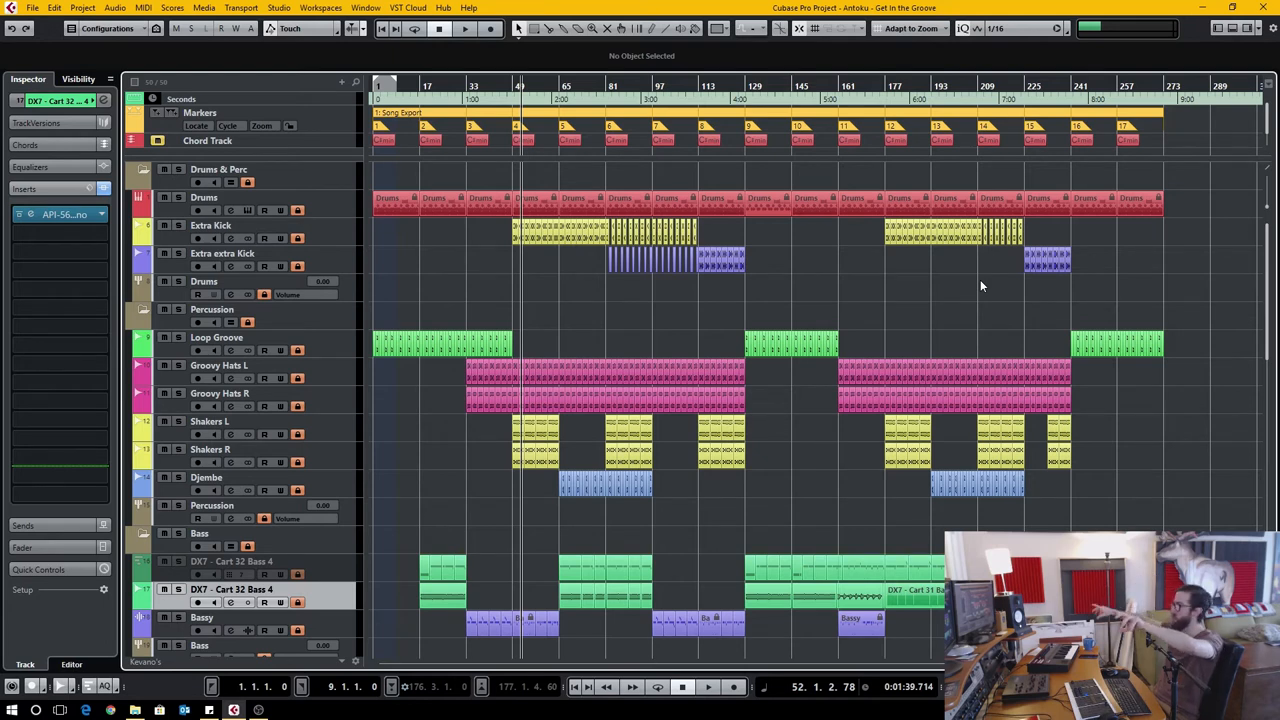
pyautogui.moveTo(566, 392)
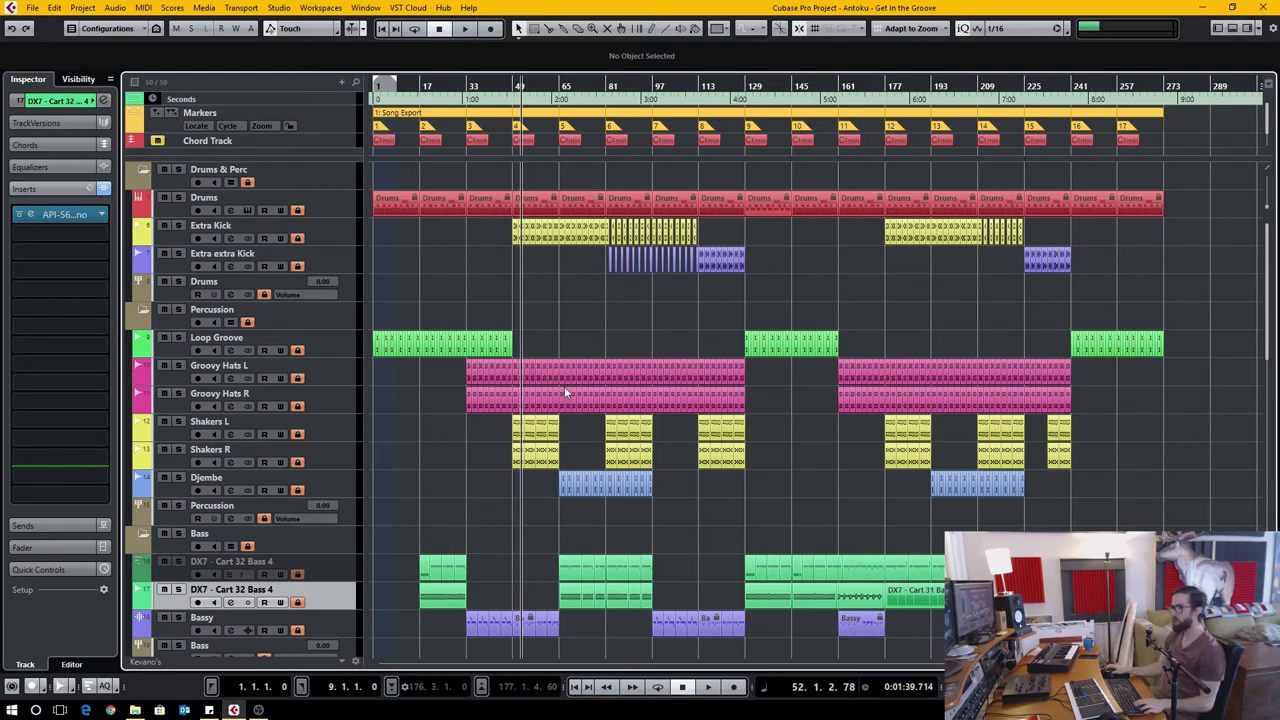
pyautogui.moveTo(388, 462)
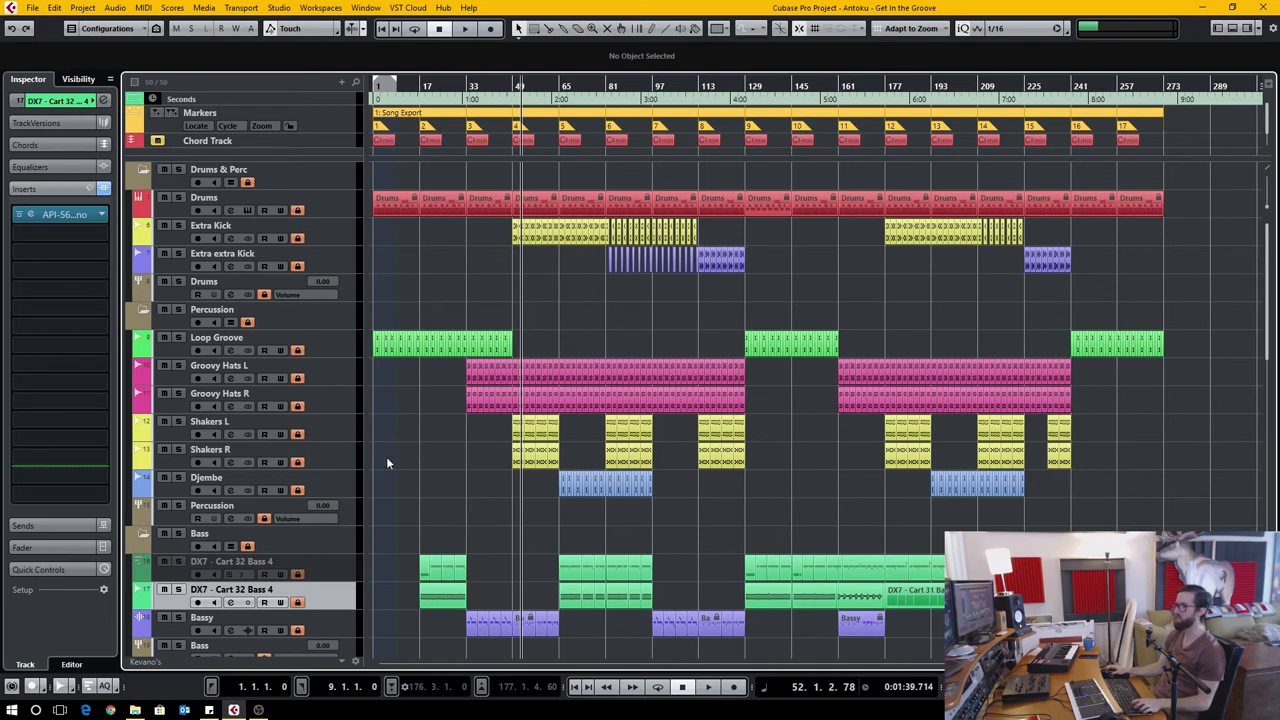
pyautogui.moveTo(420, 458)
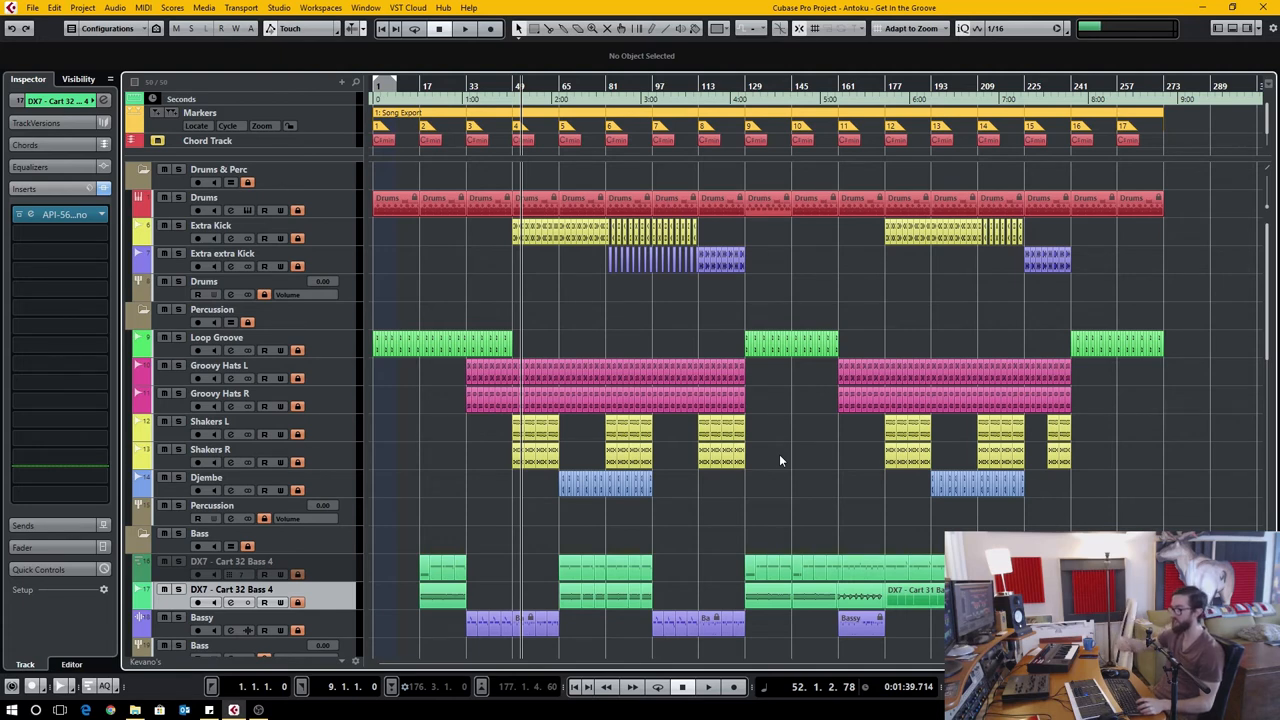
pyautogui.moveTo(770, 461)
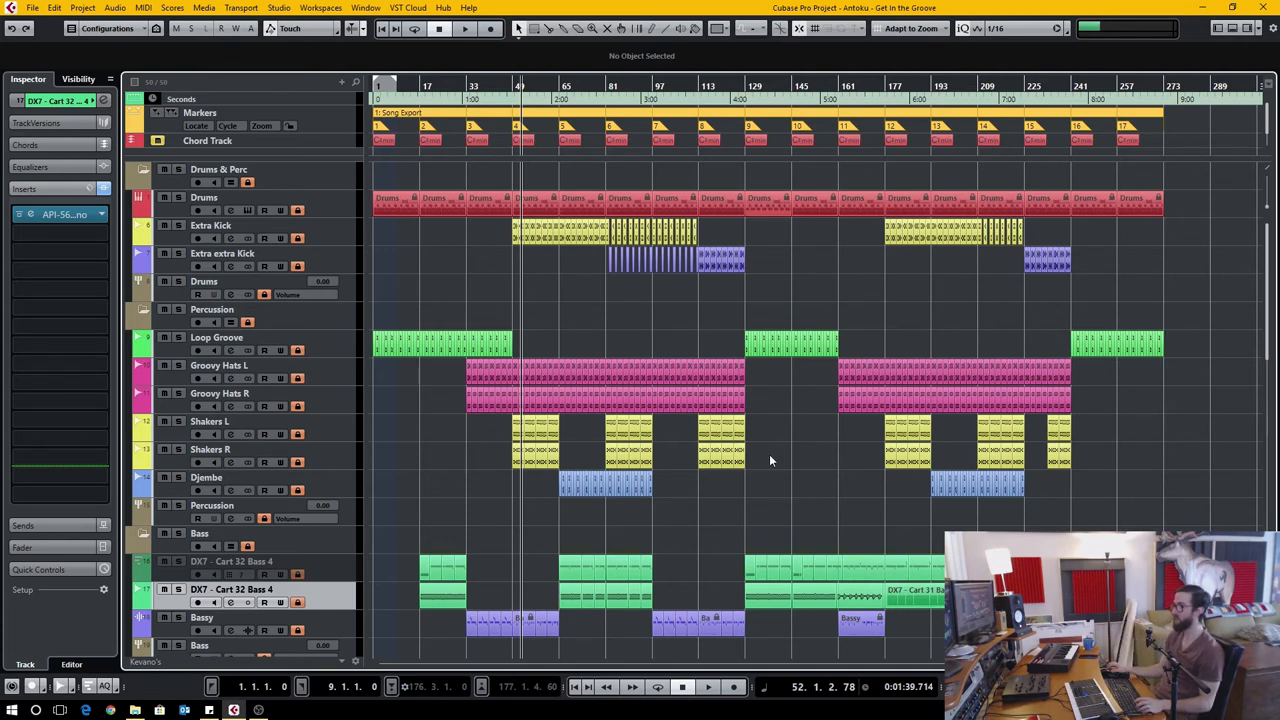
pyautogui.moveTo(665, 453)
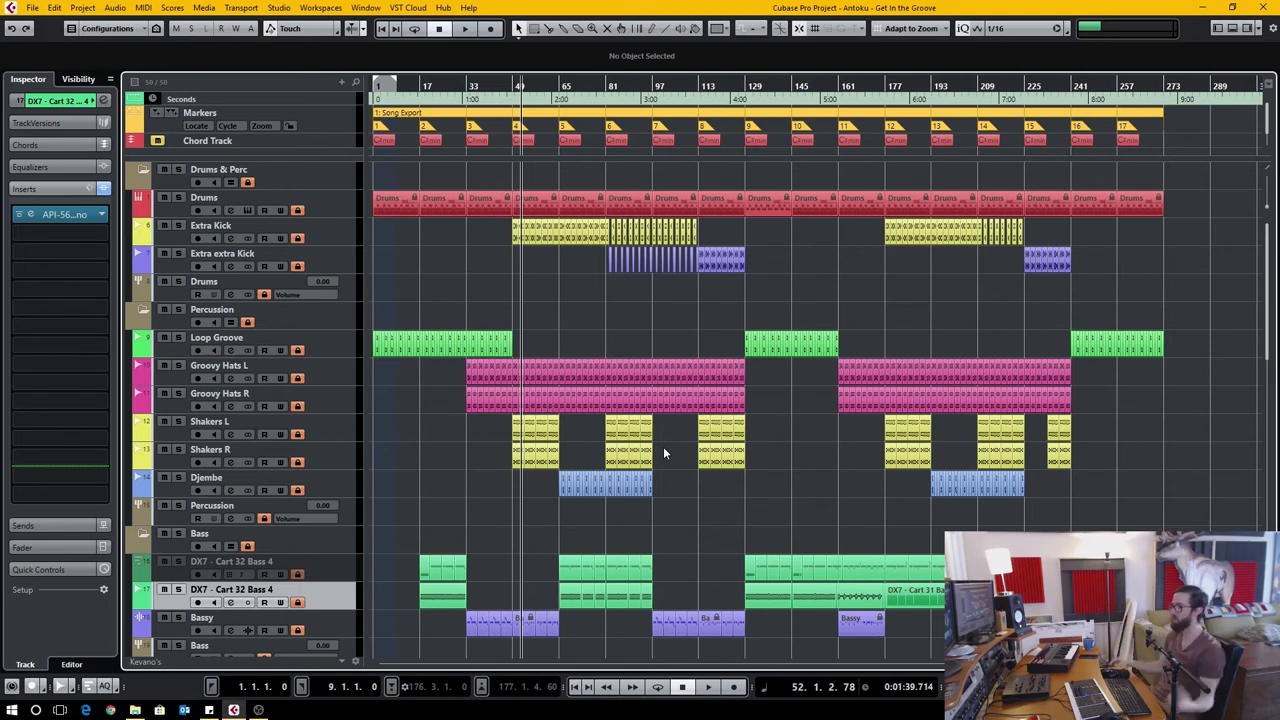
pyautogui.moveTo(1120, 442)
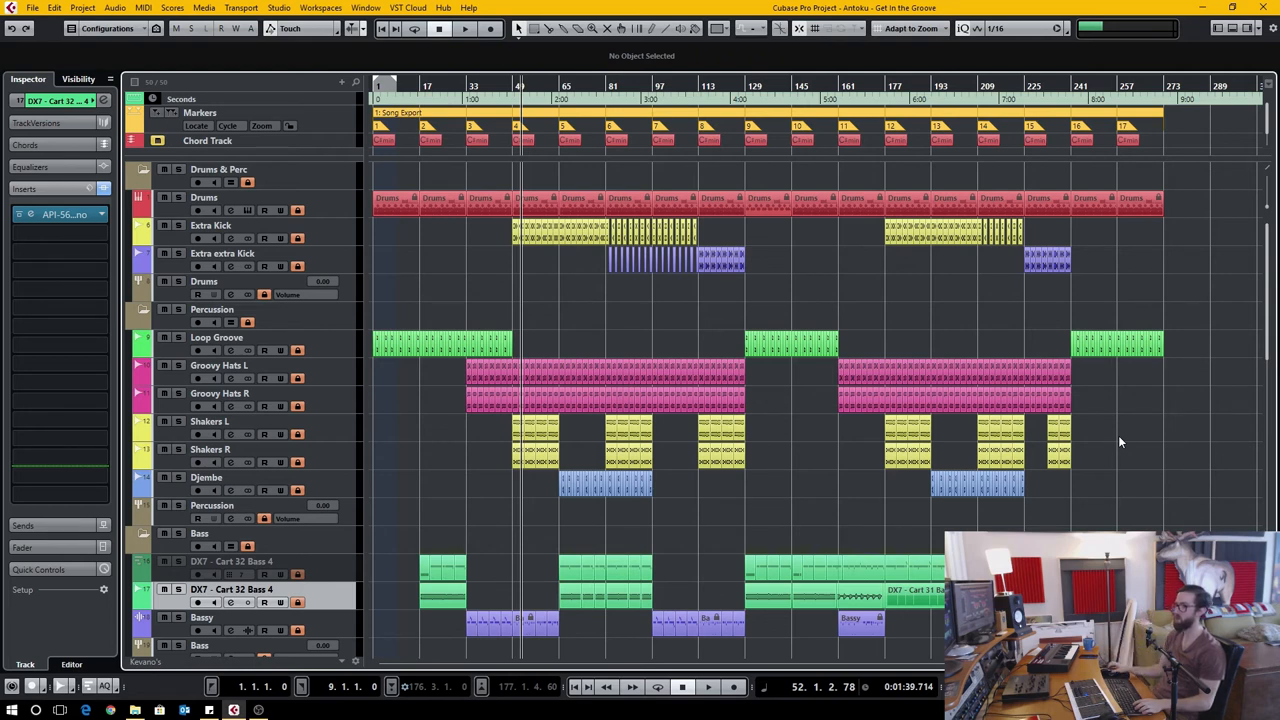
pyautogui.scroll(-3)
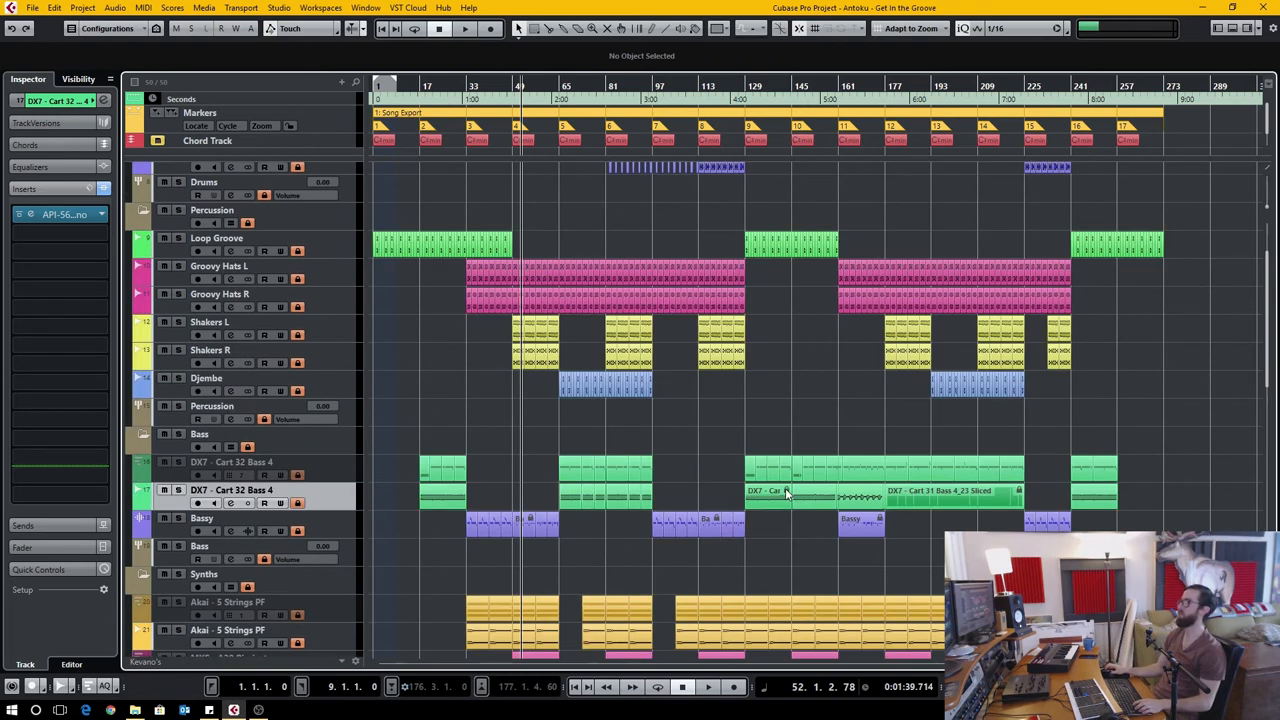
pyautogui.scroll(-3)
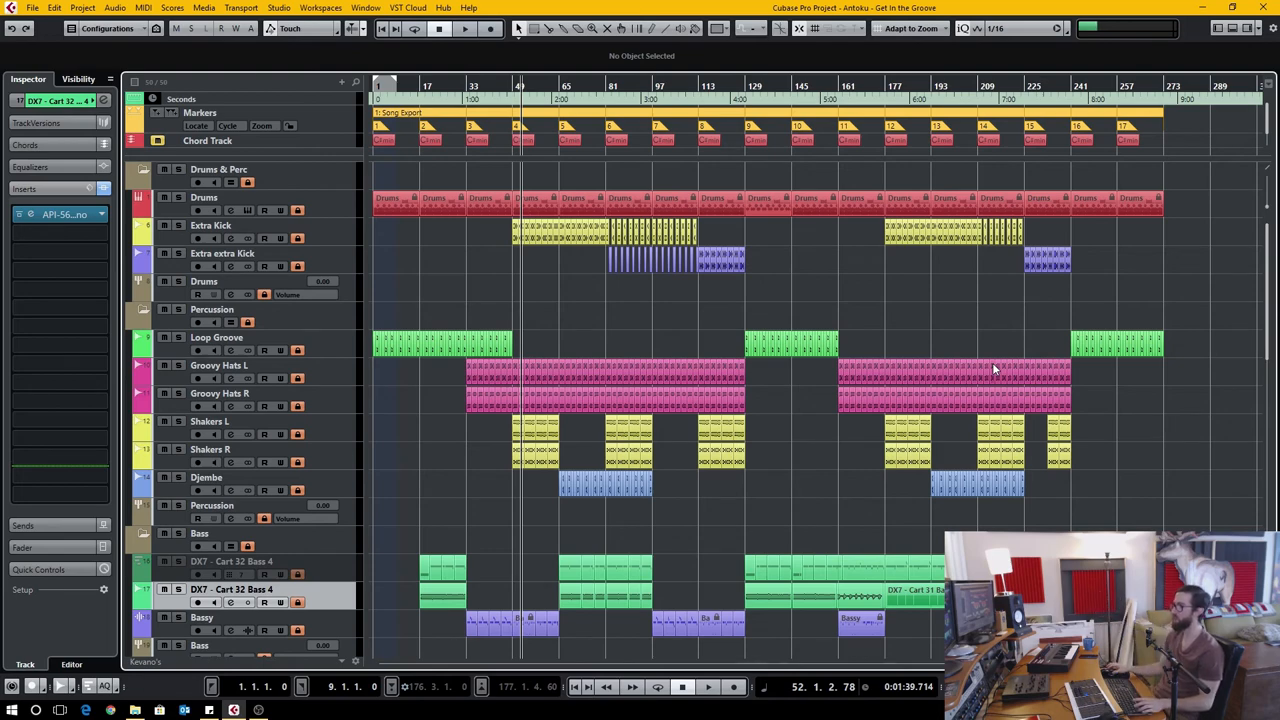
pyautogui.scroll(-3)
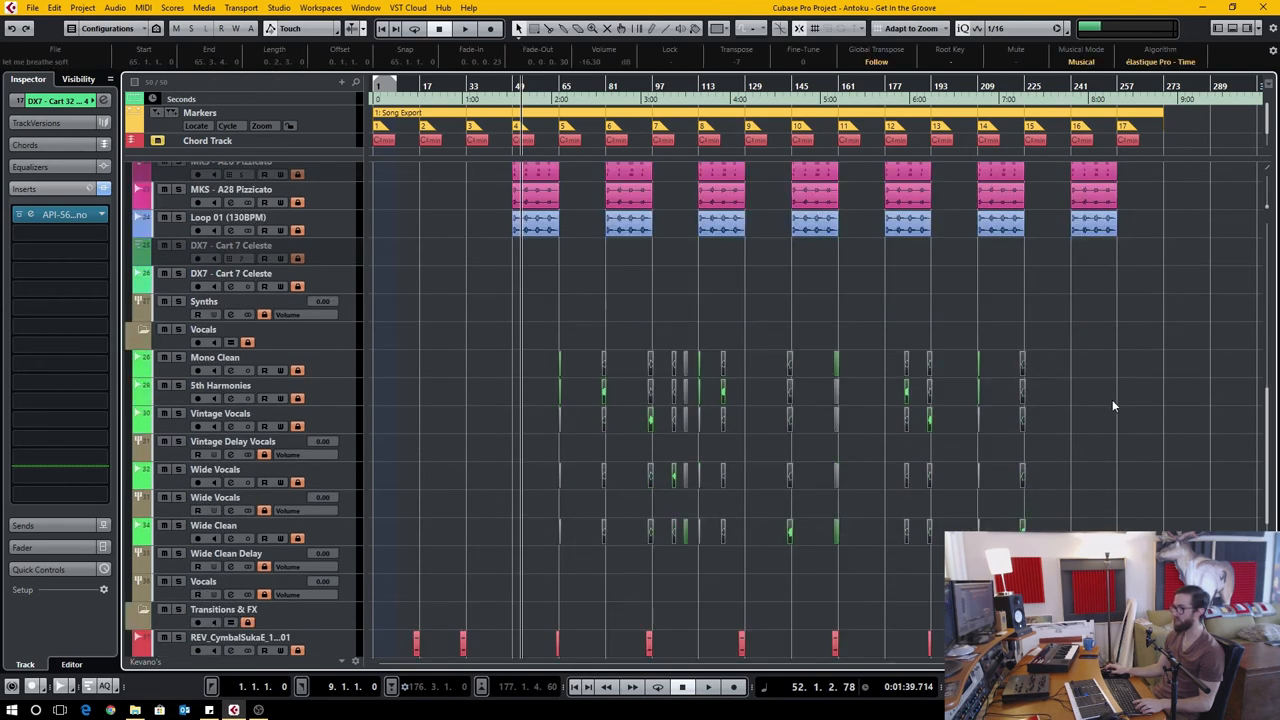
pyautogui.moveTo(648, 374)
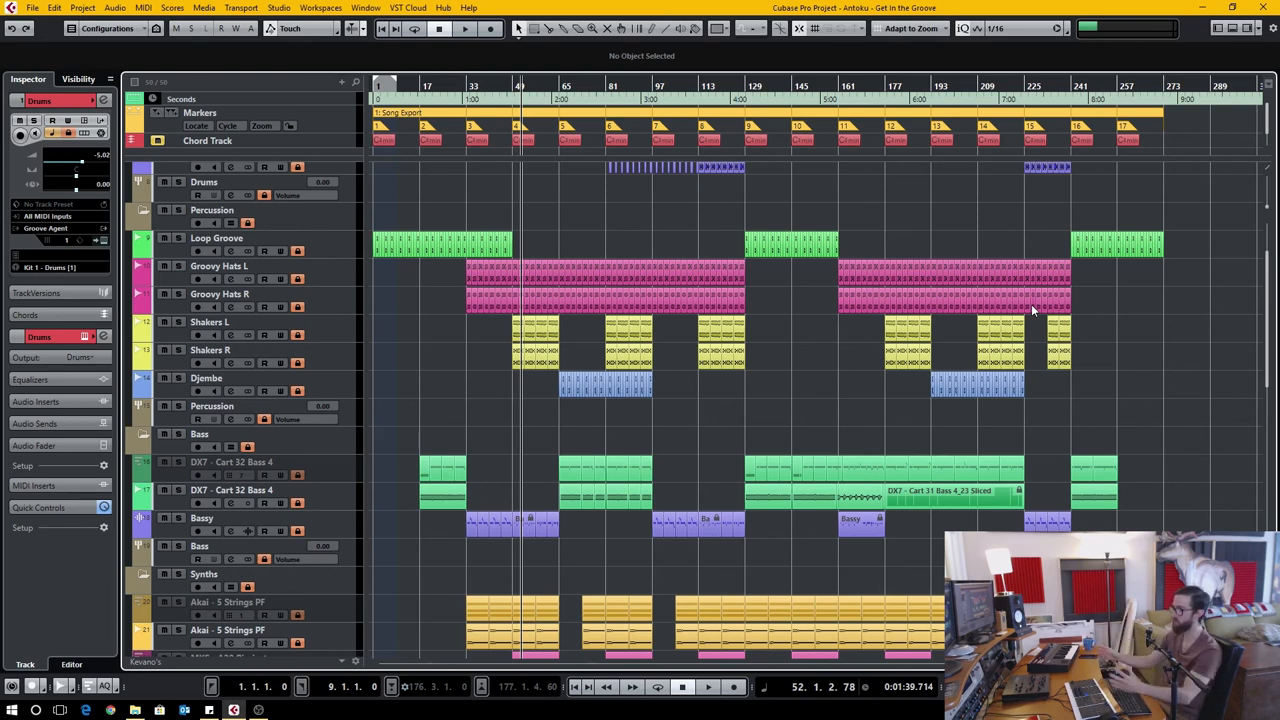
pyautogui.moveTo(1121, 369)
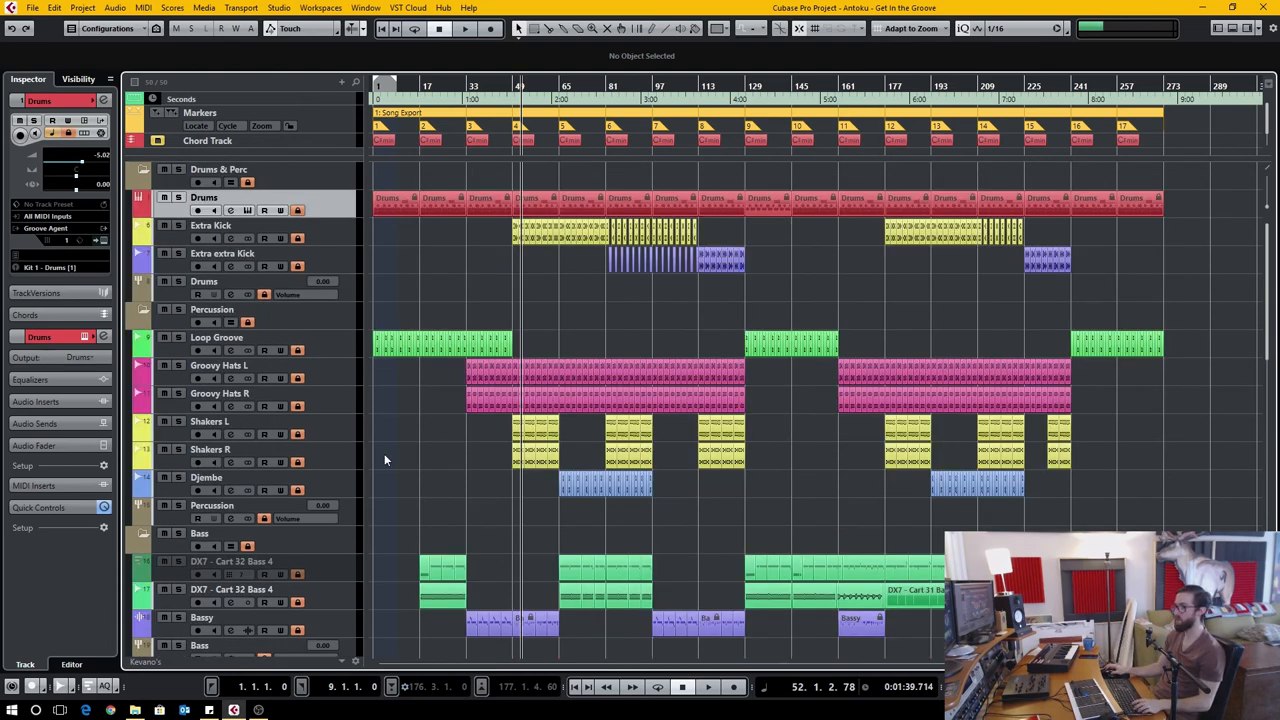
# Scroll down through the track list in the project window.
pyautogui.scroll(-3)
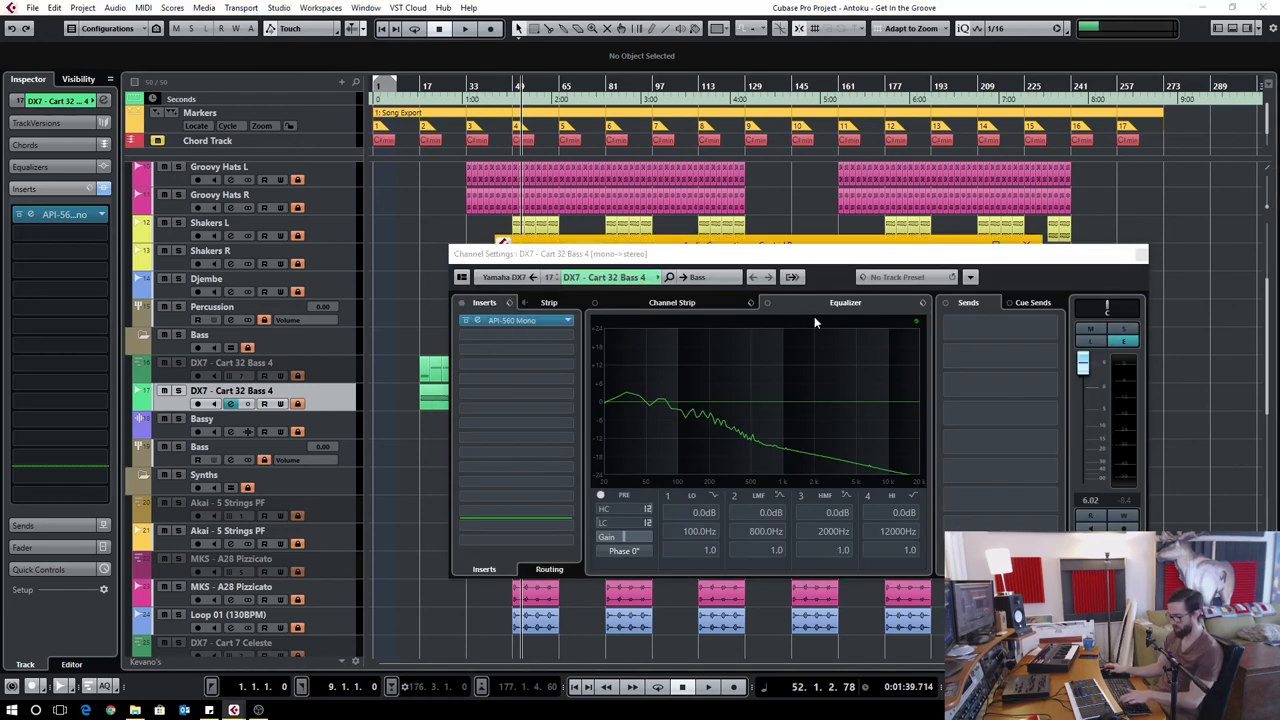
pyautogui.moveTo(883, 331)
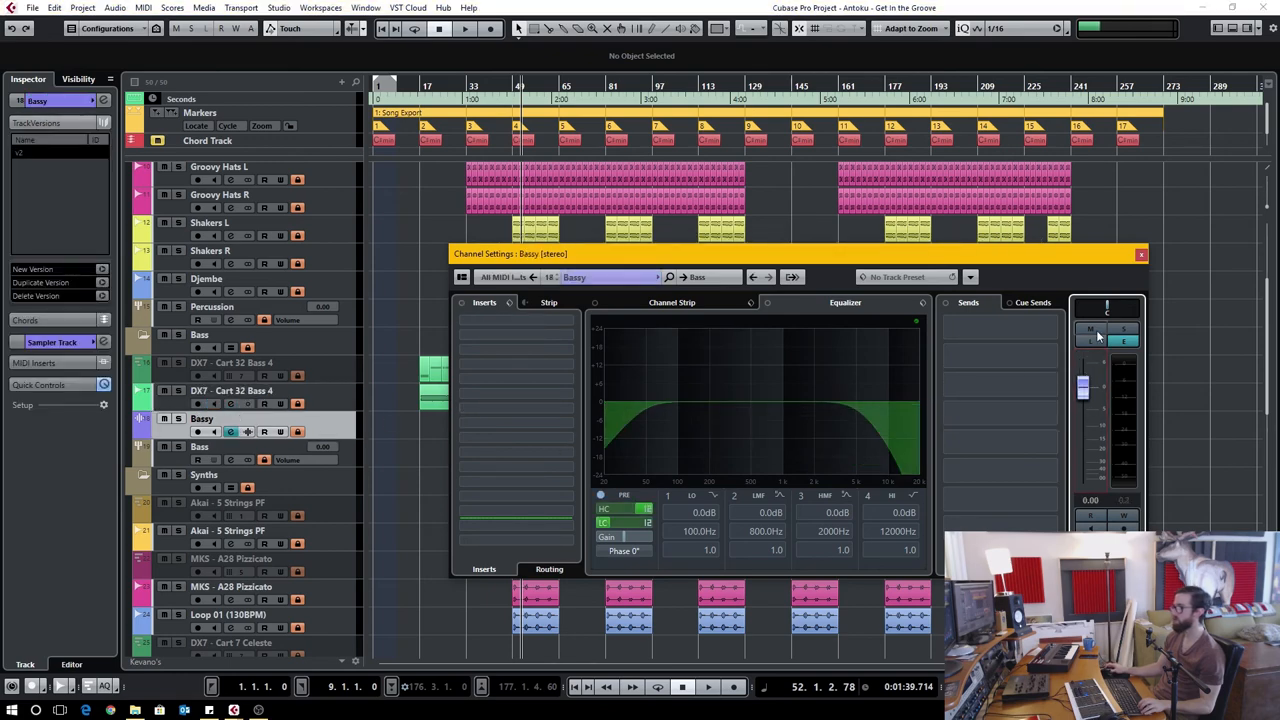
# Use the Bassy track's Edit Channel Settings (e) button to show its EQ curve.
pyautogui.click(1140, 253)
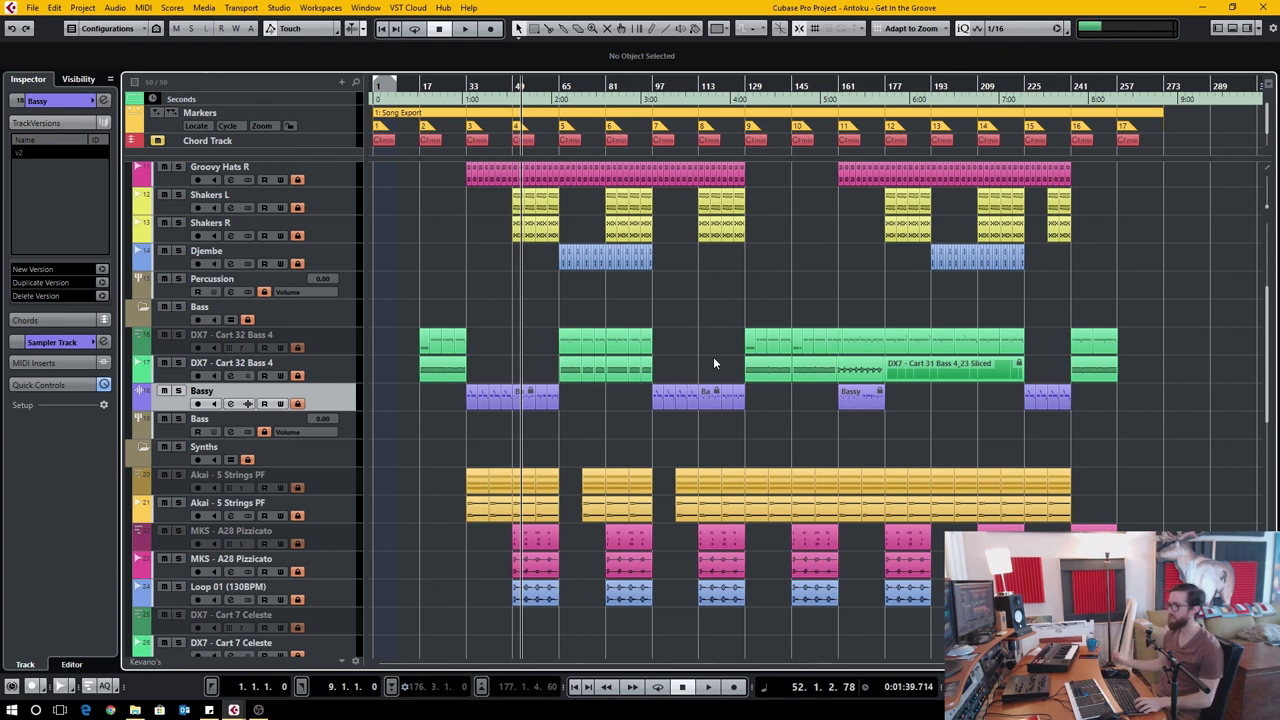
pyautogui.moveTo(1130, 450)
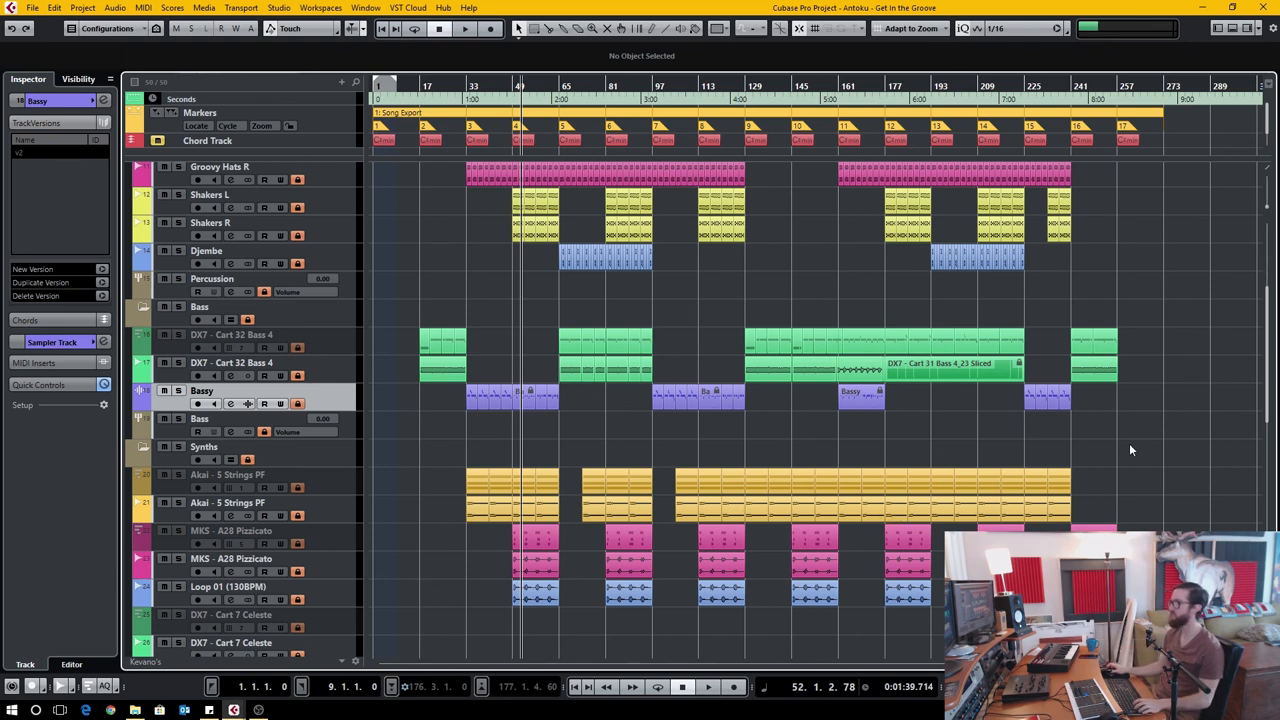